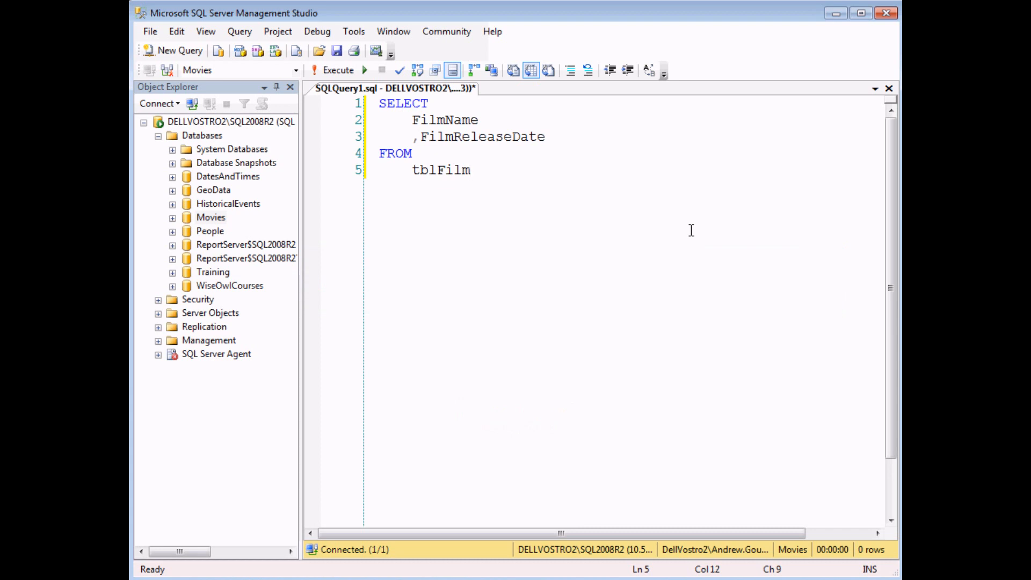
- Widen the Object Explorer pane and select the Movies database
click(470, 170)
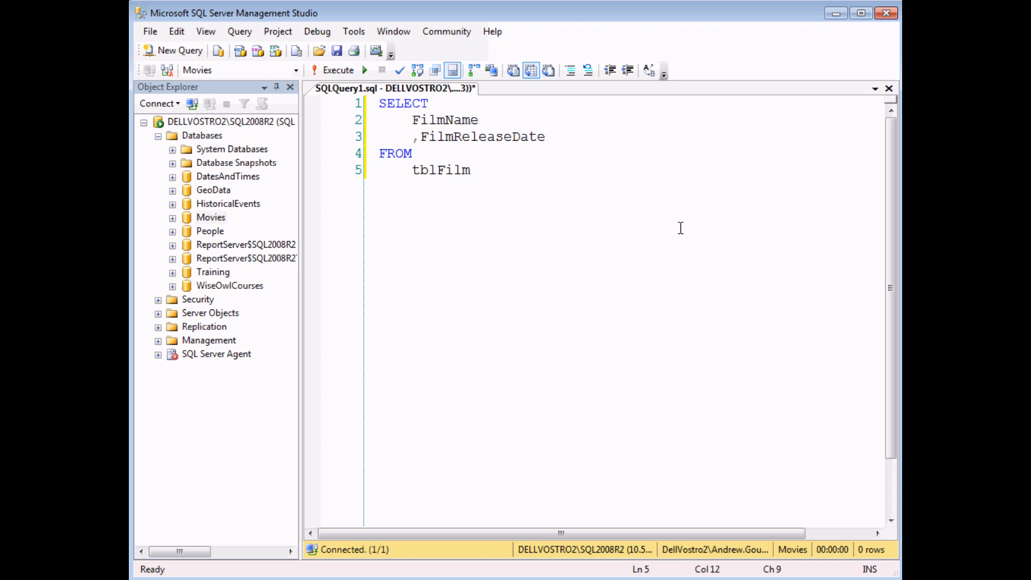
mouse_move(299, 220)
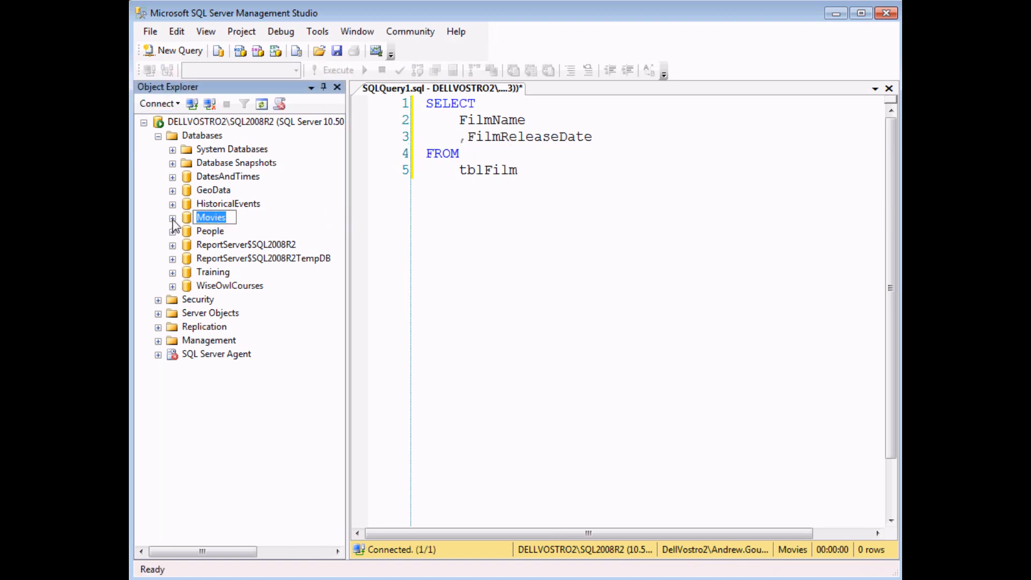
- Expand Movies > Programmability > Functions > System Functions in Object Explorer
click(173, 217)
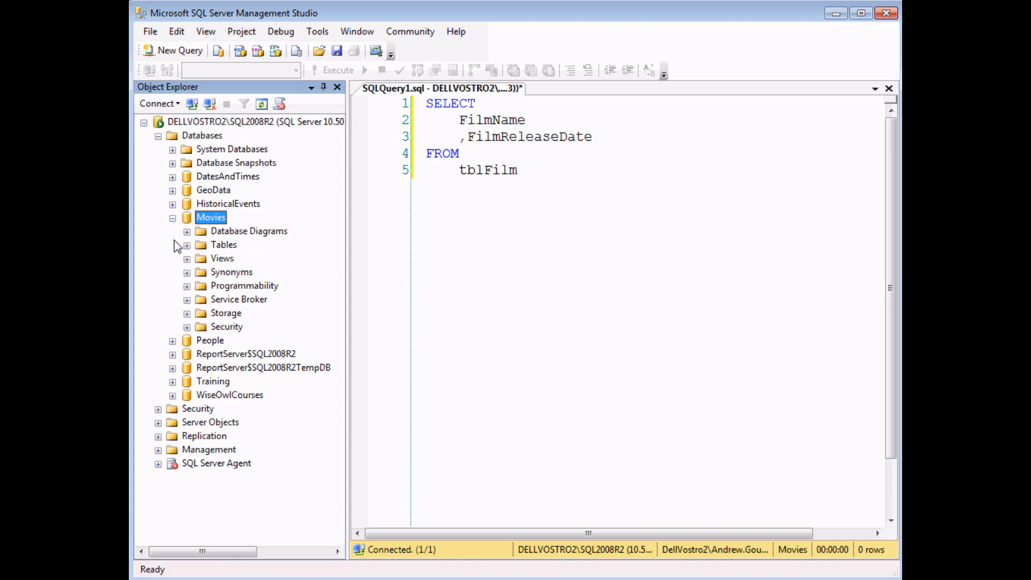
mouse_move(191, 296)
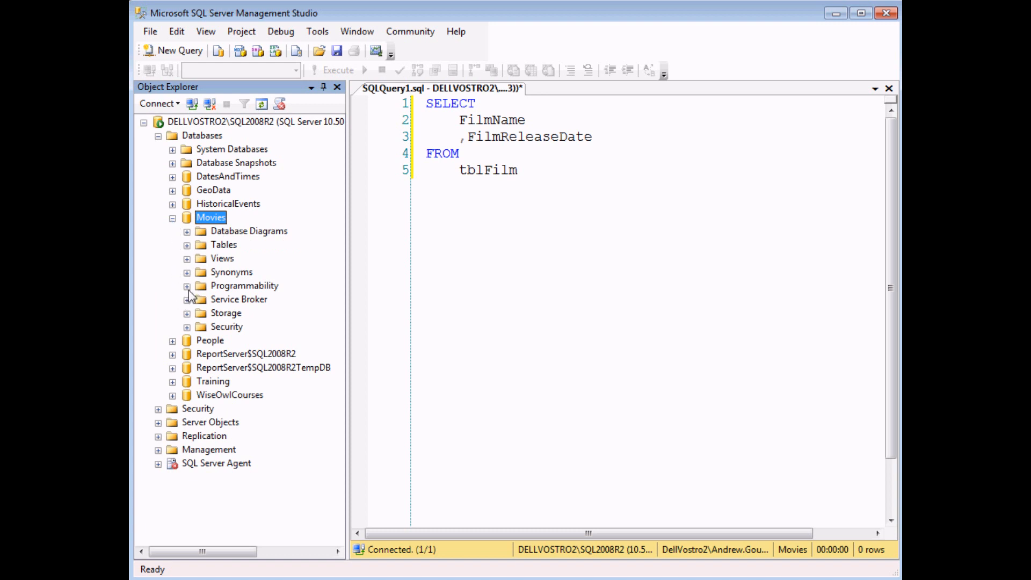
click(187, 285)
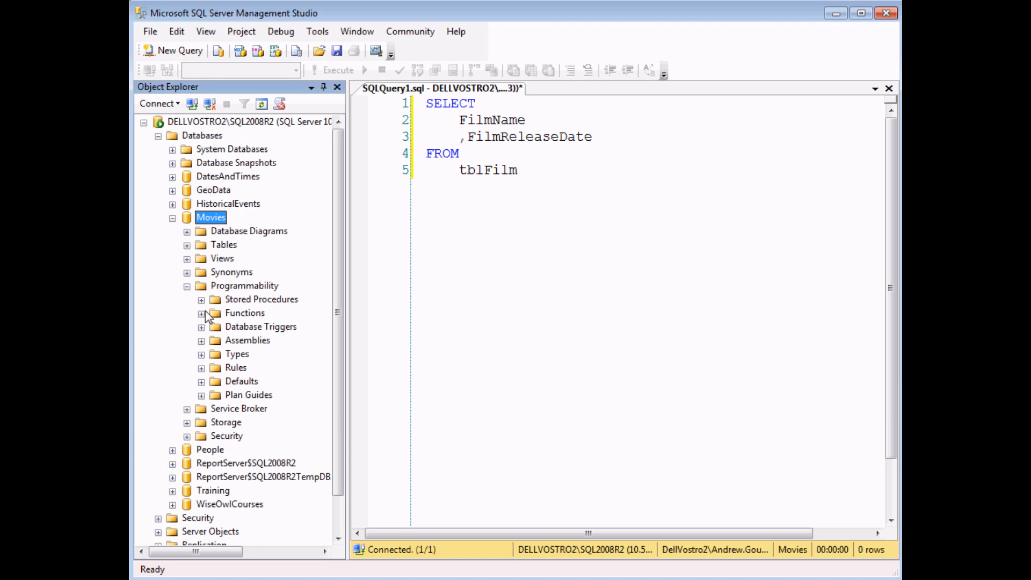
click(201, 313)
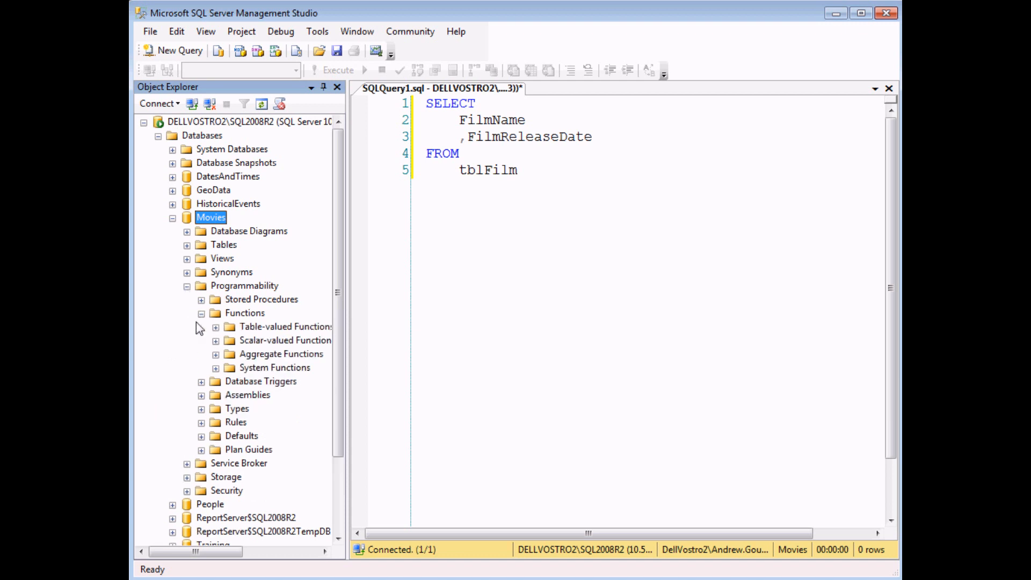
click(216, 366)
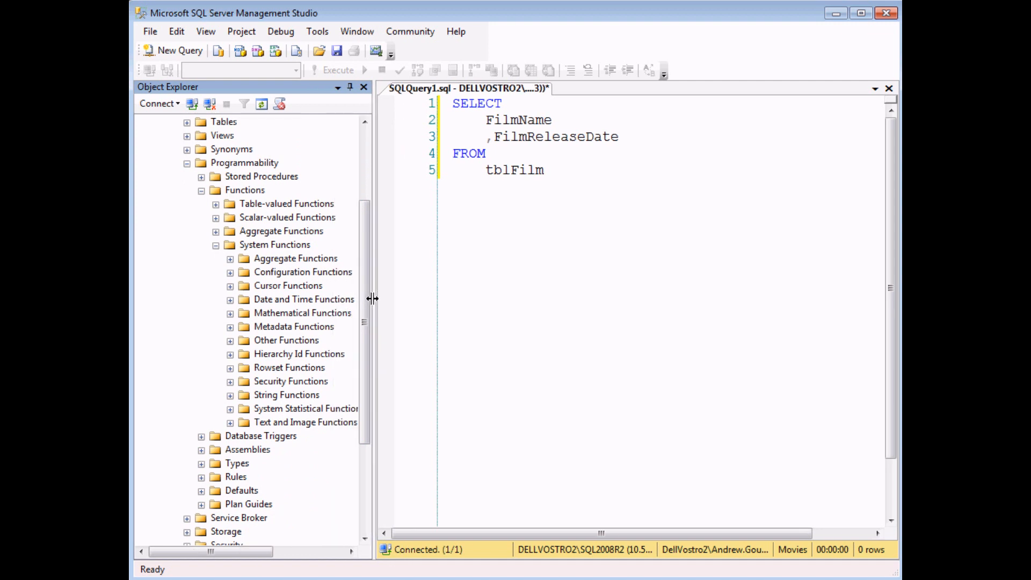
mouse_move(364, 308)
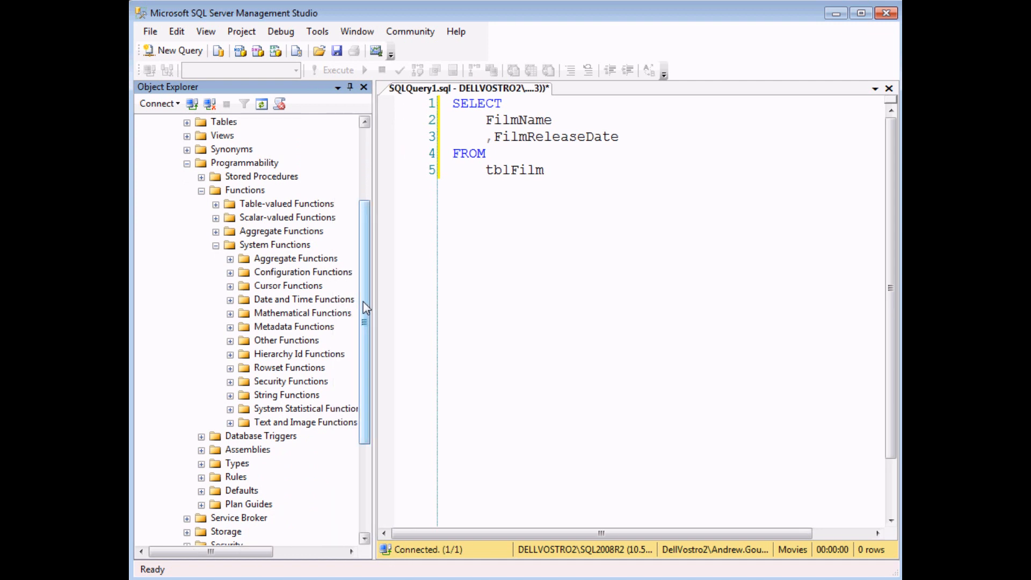
mouse_move(378, 305)
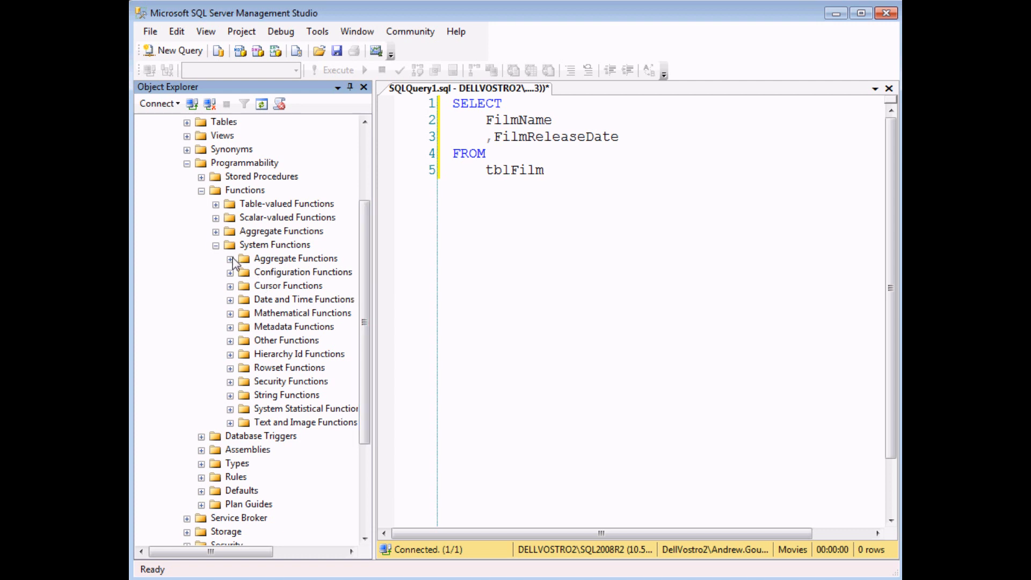
click(230, 258)
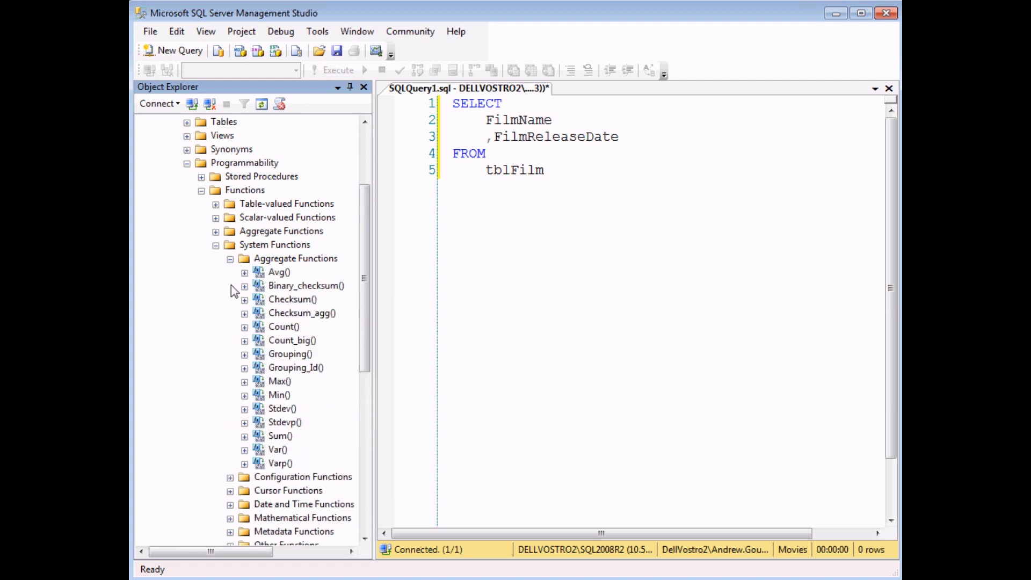
click(280, 436)
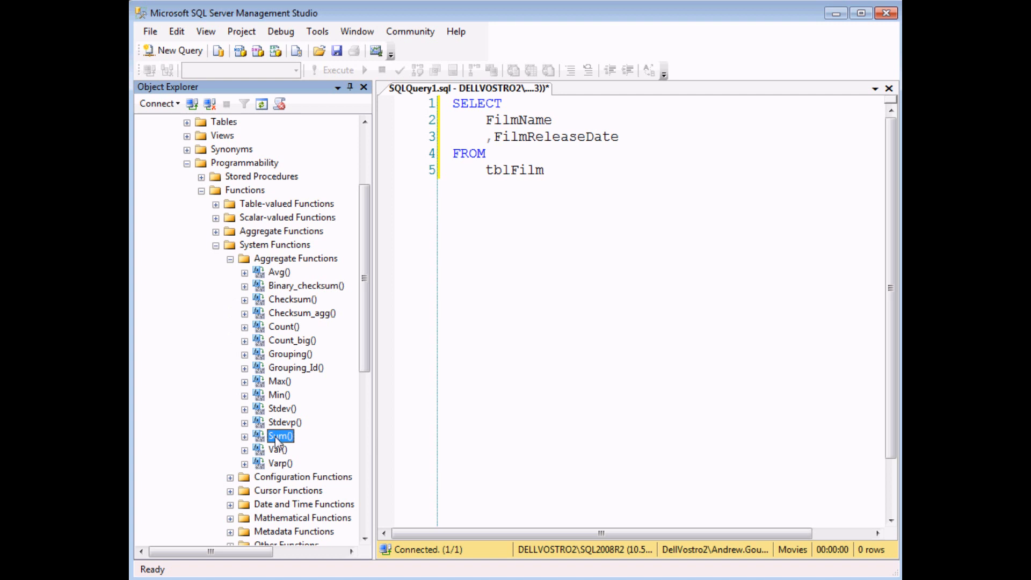
click(279, 381)
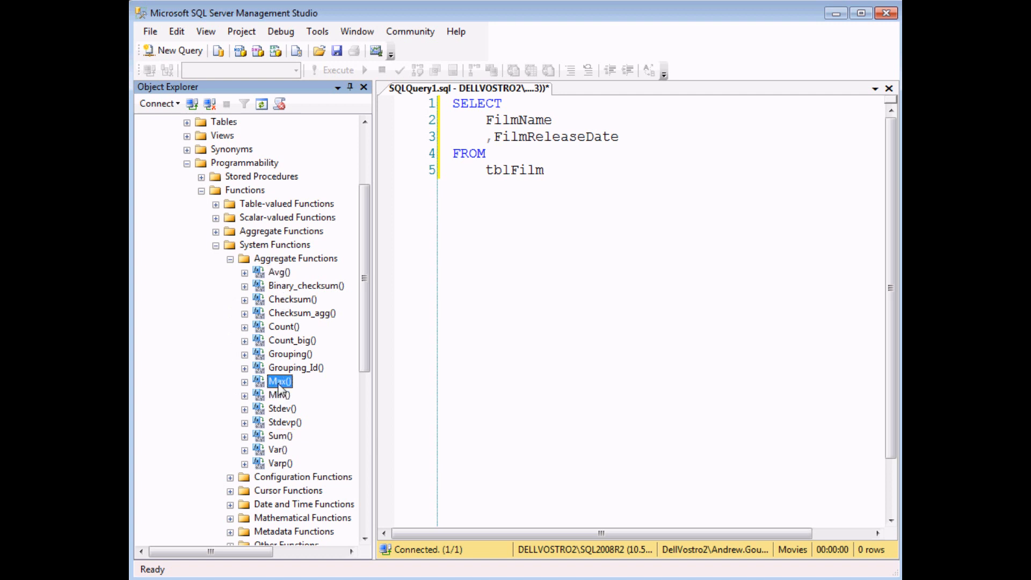
mouse_move(310, 388)
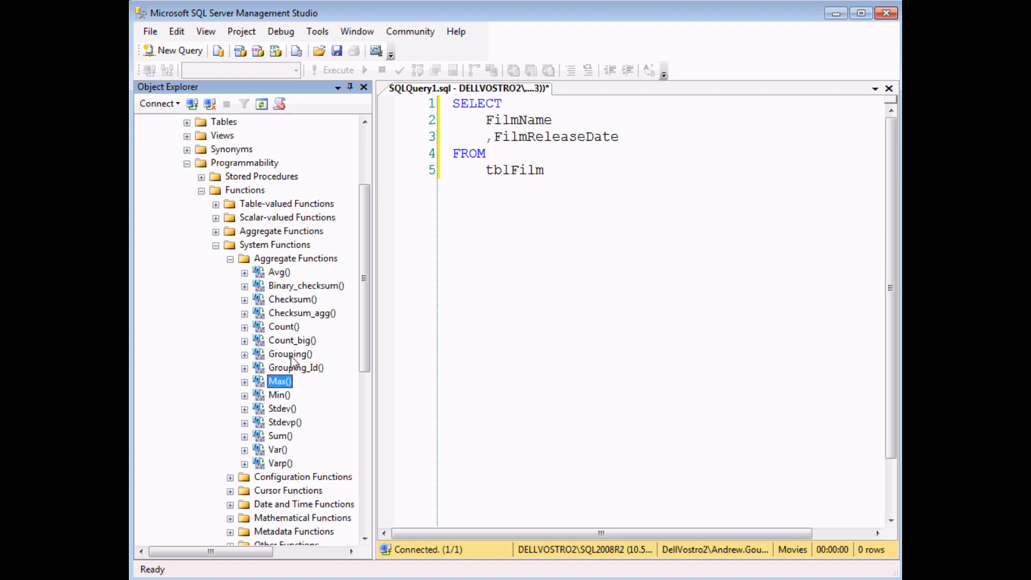
click(231, 258)
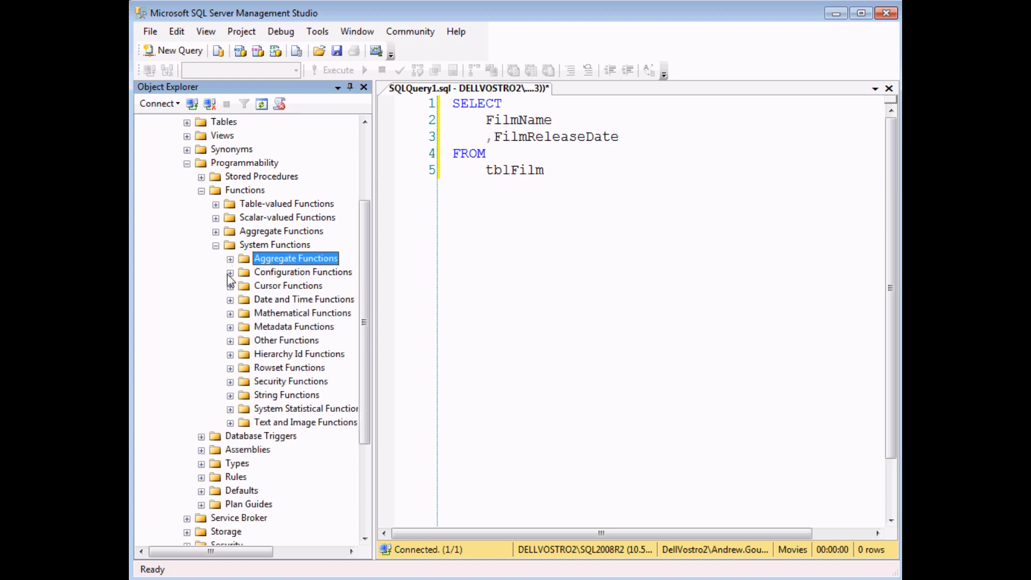
click(230, 300)
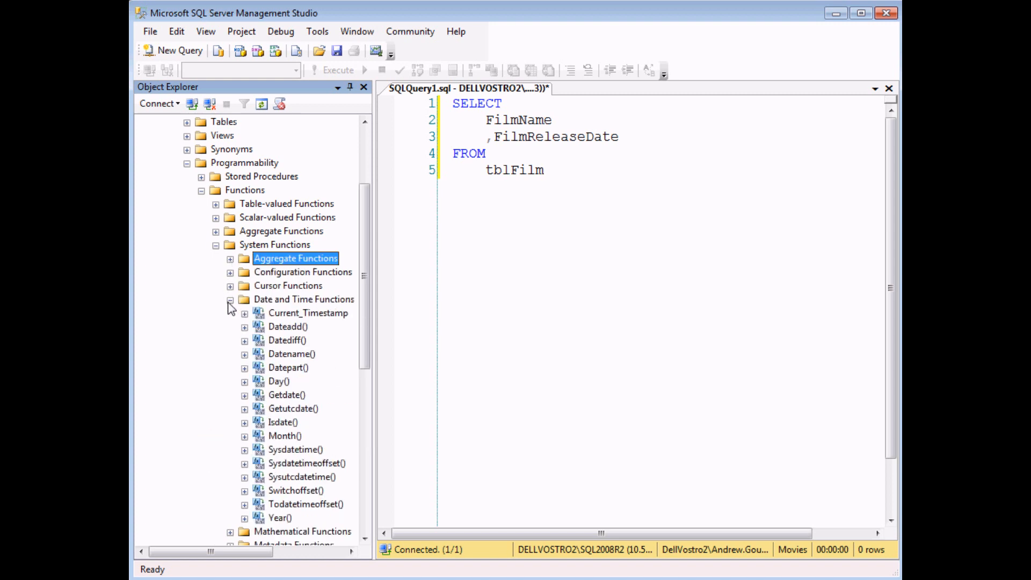
click(231, 299)
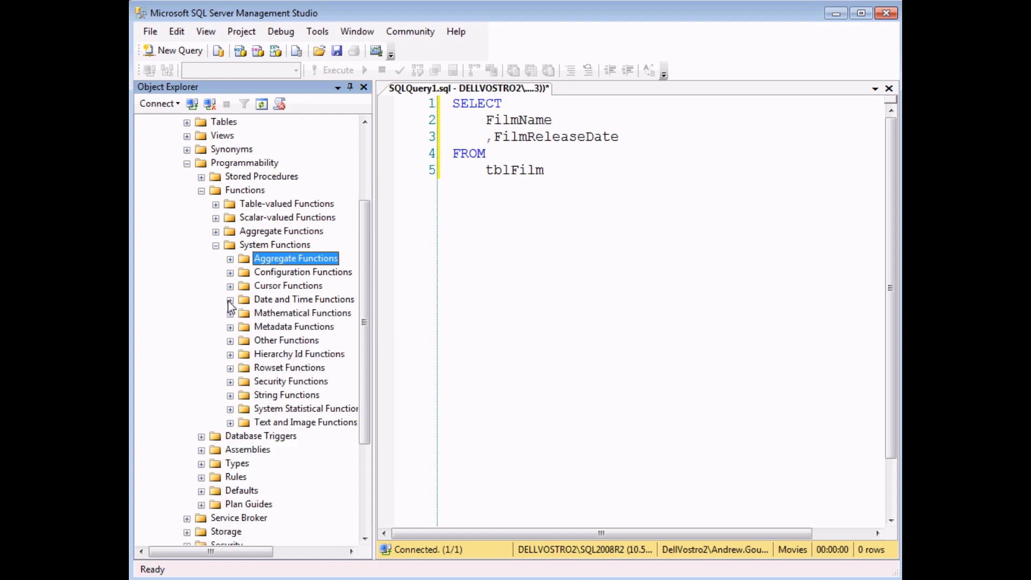
mouse_move(243, 395)
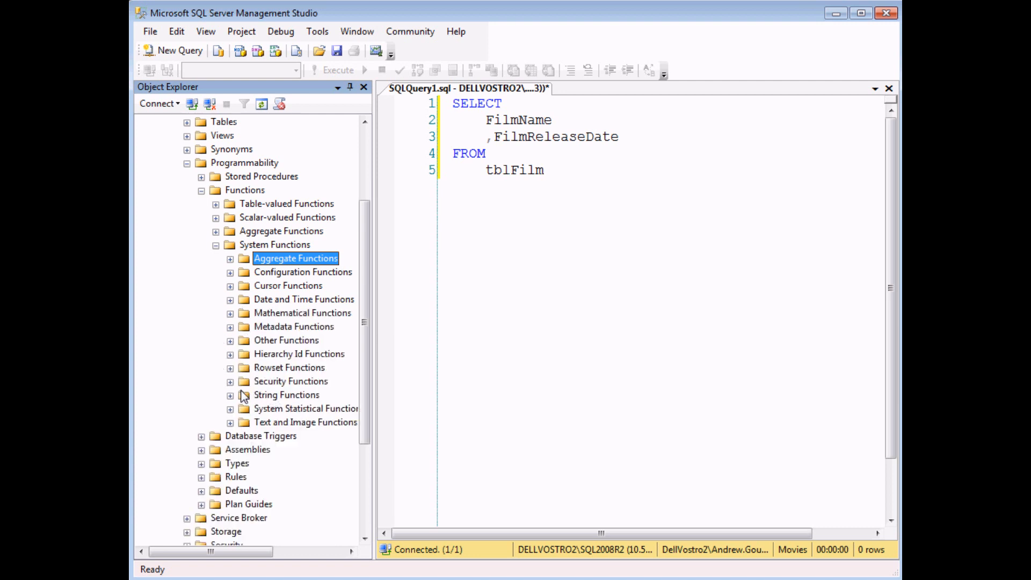
click(231, 395)
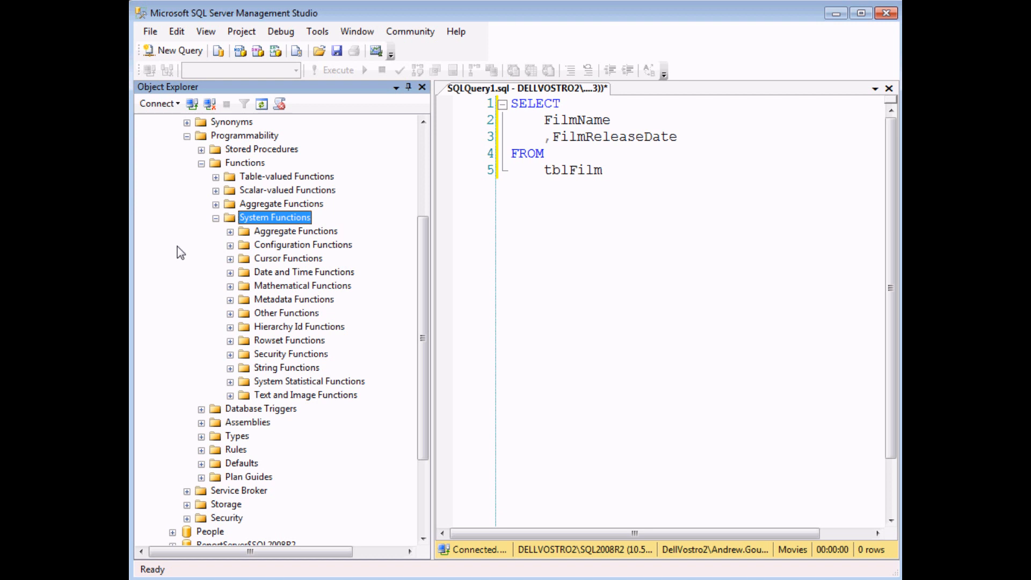
mouse_move(232, 377)
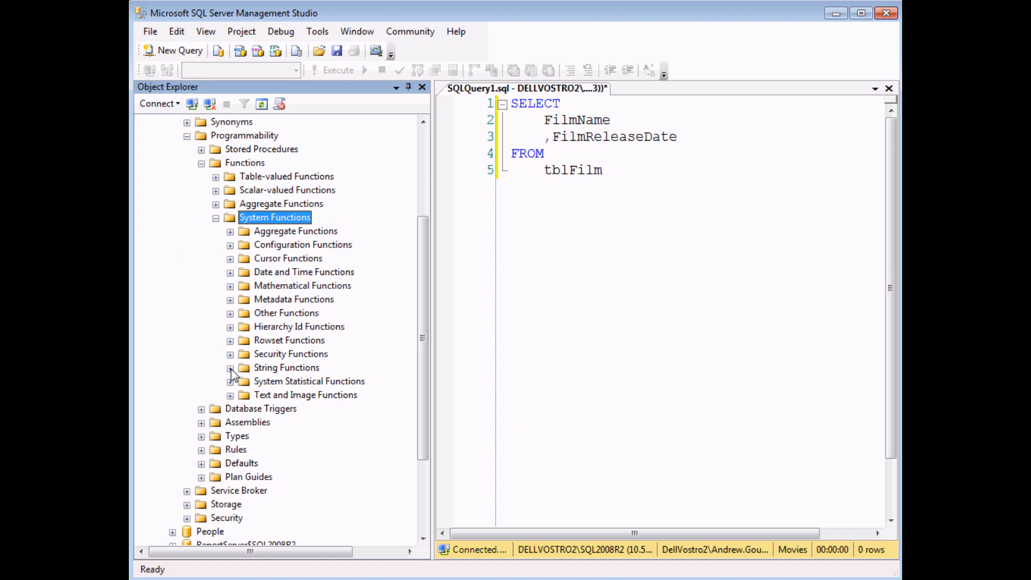
- Expand String Functions and scroll down to Upper()
click(231, 367)
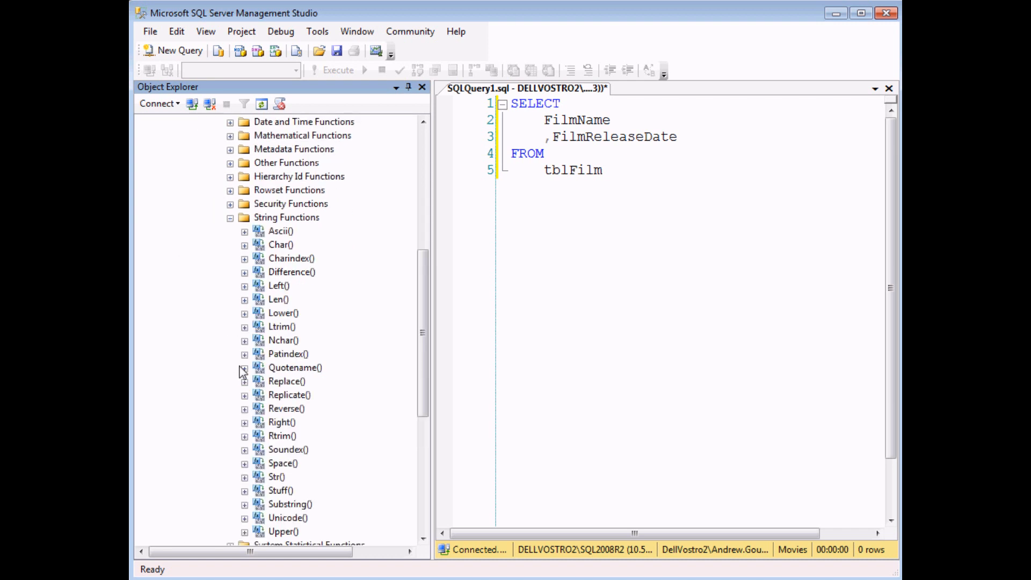
scroll(down, 3)
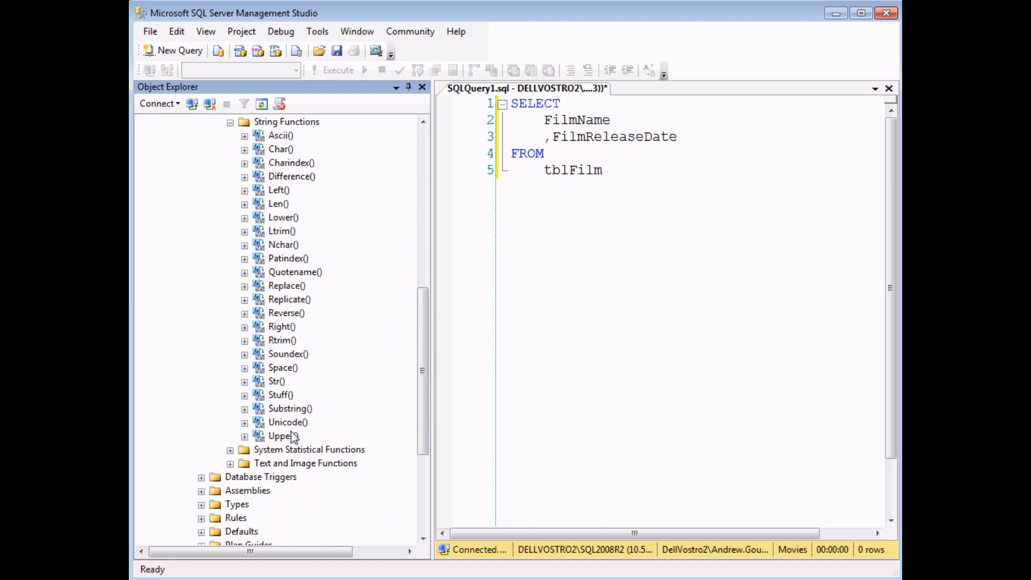
mouse_move(283, 435)
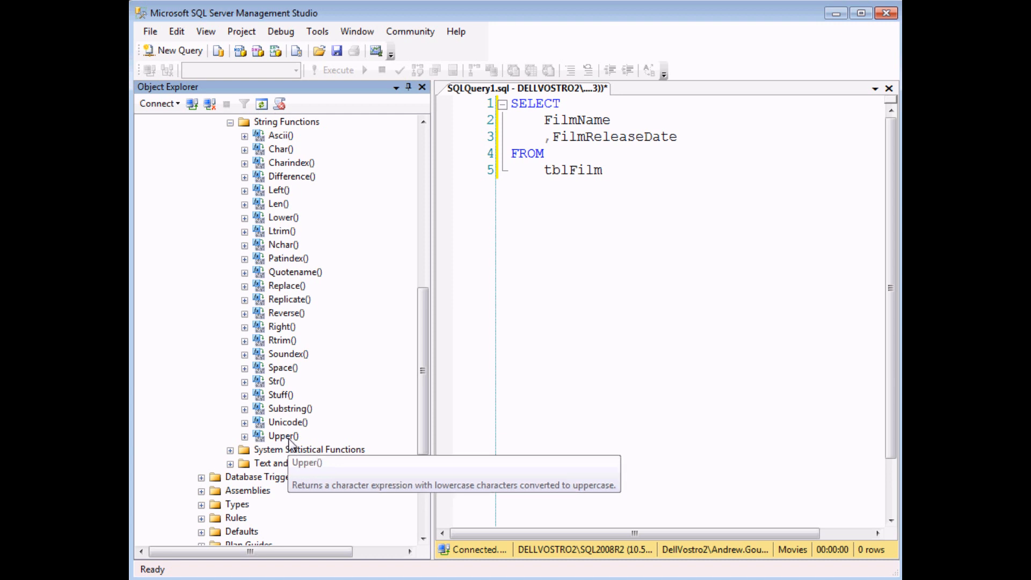
mouse_move(253, 430)
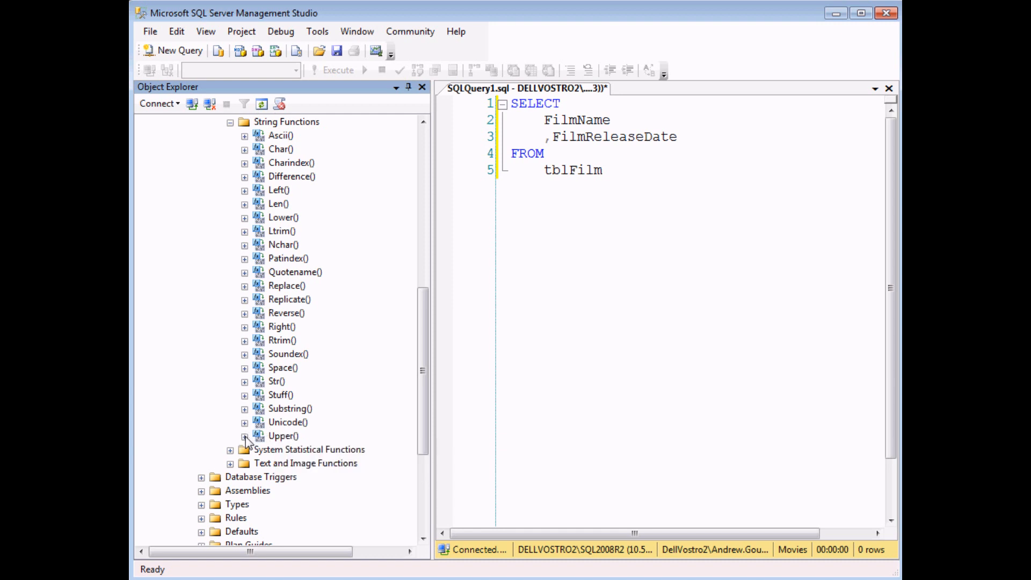
- Expand Upper() and its Parameters folder to view its varchar/nvarchar argument
click(245, 436)
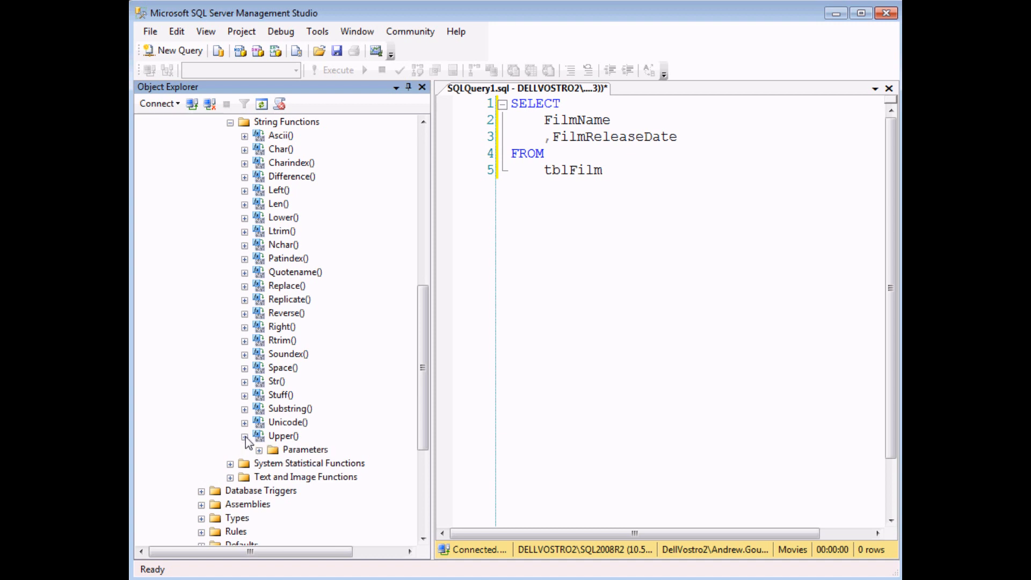
click(245, 437)
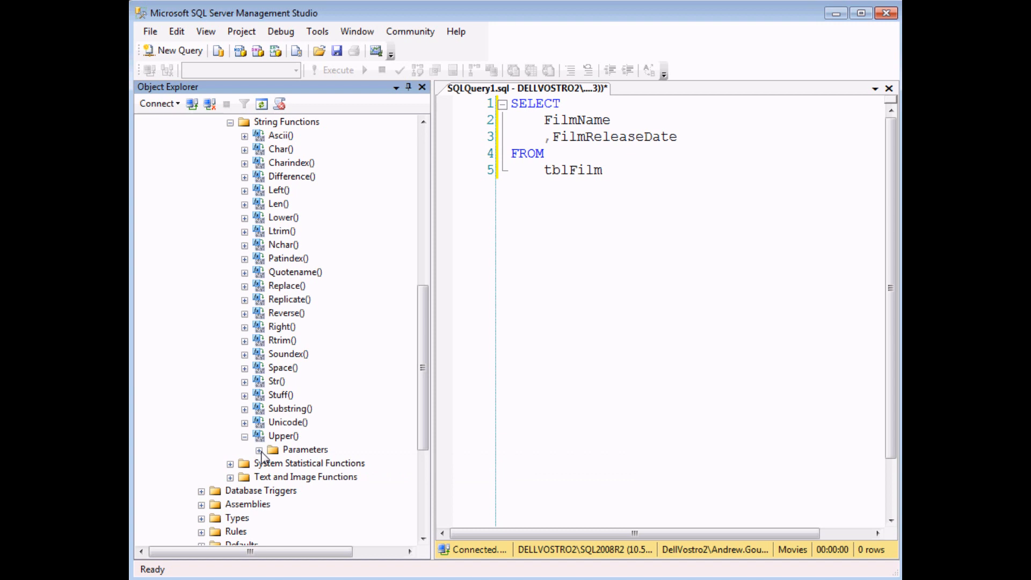
mouse_move(261, 457)
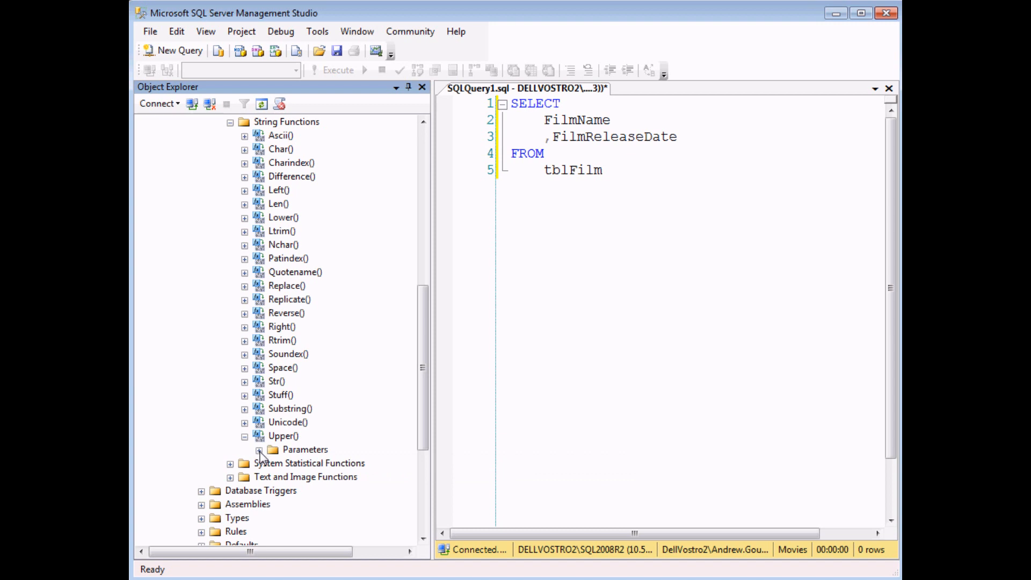
click(258, 449)
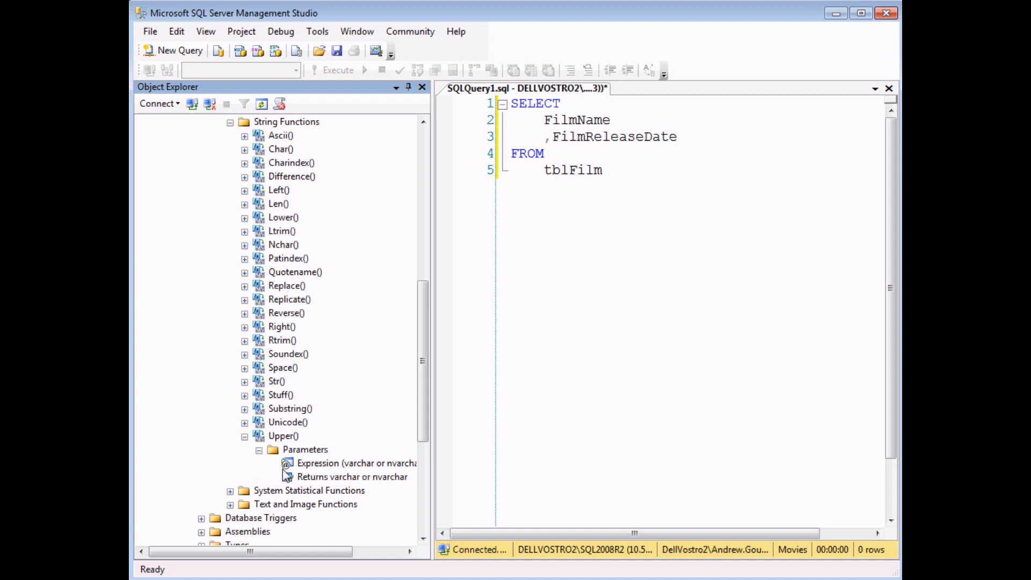
mouse_move(287, 472)
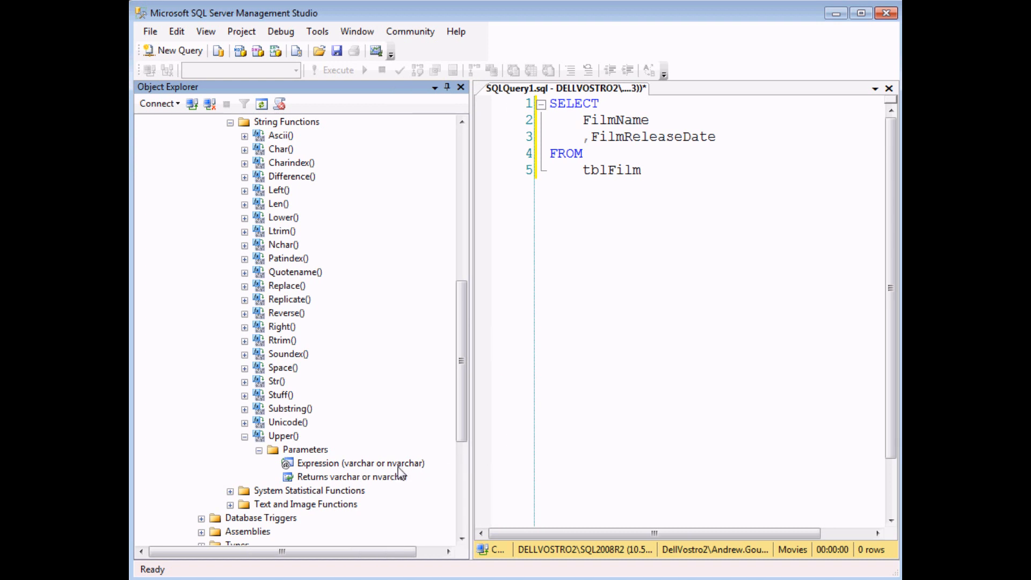
mouse_move(411, 475)
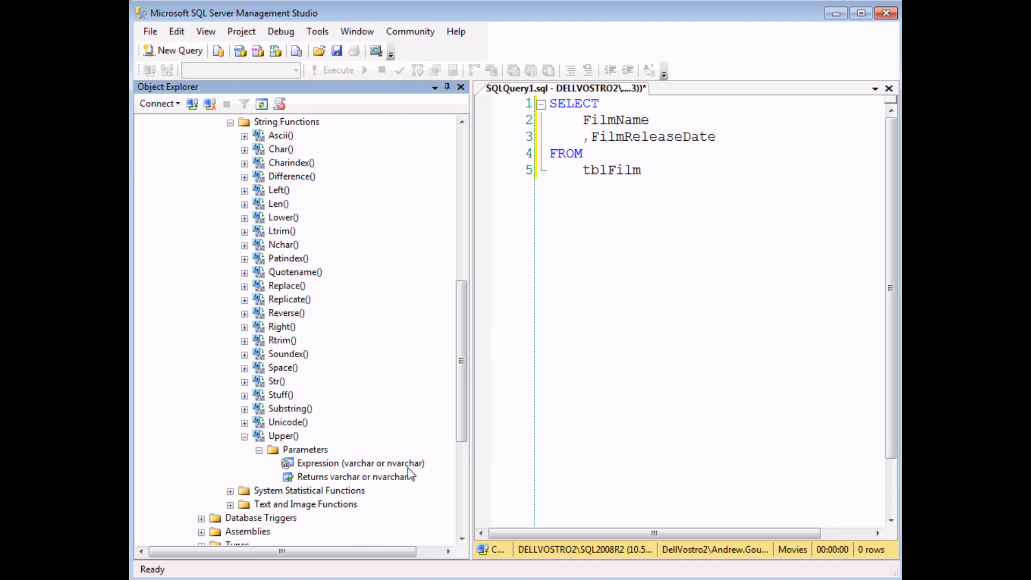
mouse_move(290, 489)
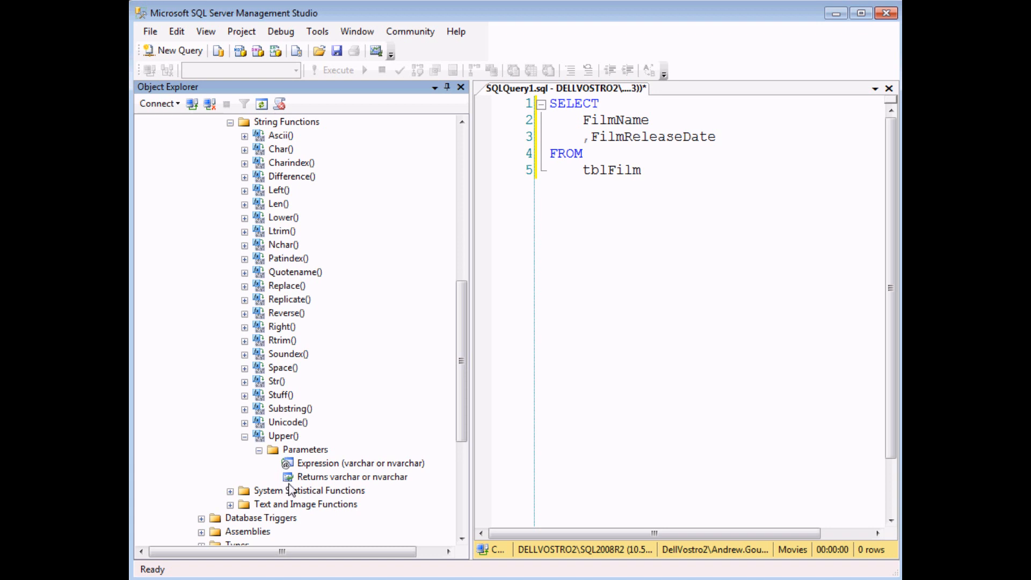
mouse_move(303, 489)
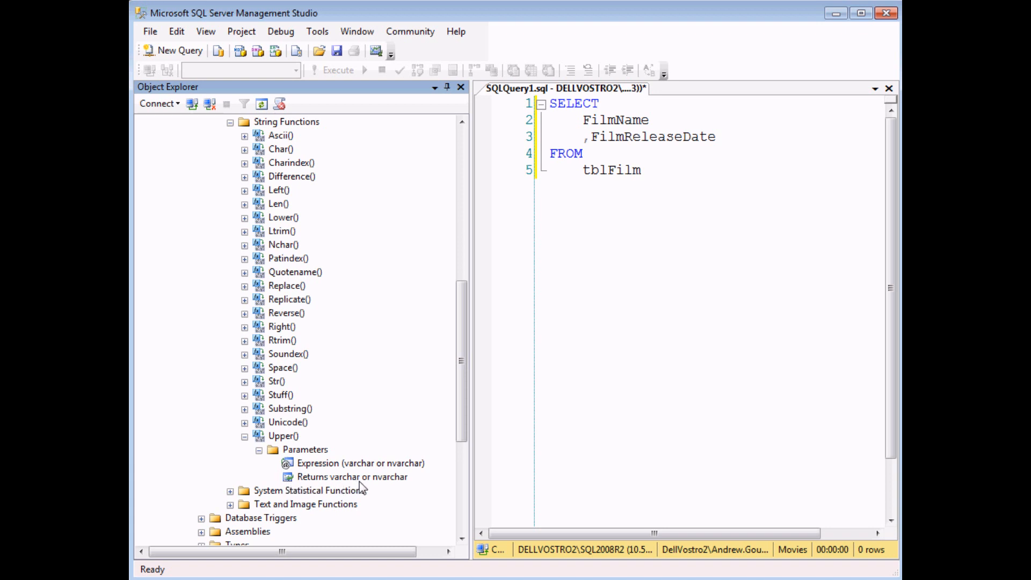
mouse_move(381, 488)
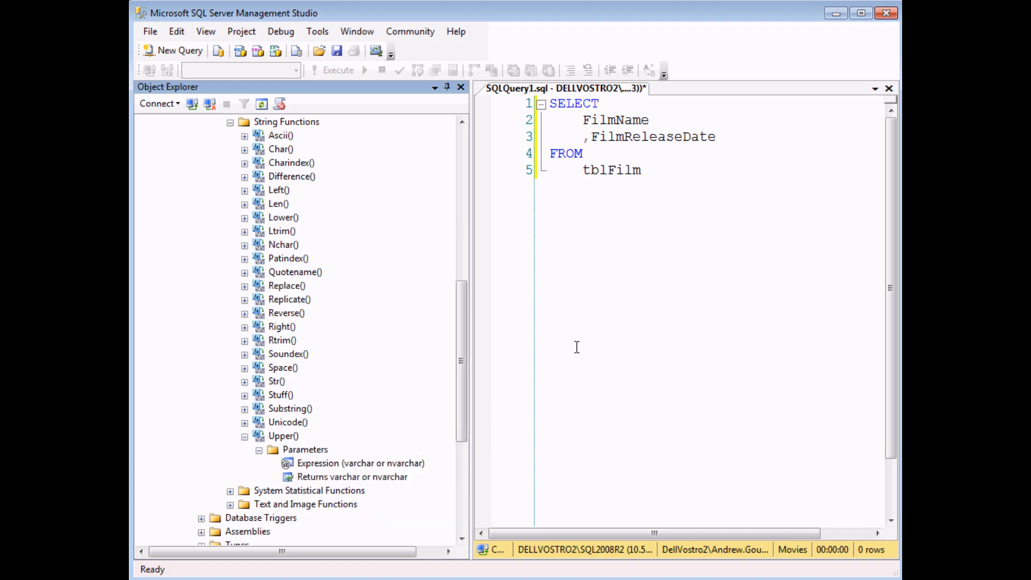
mouse_move(671, 121)
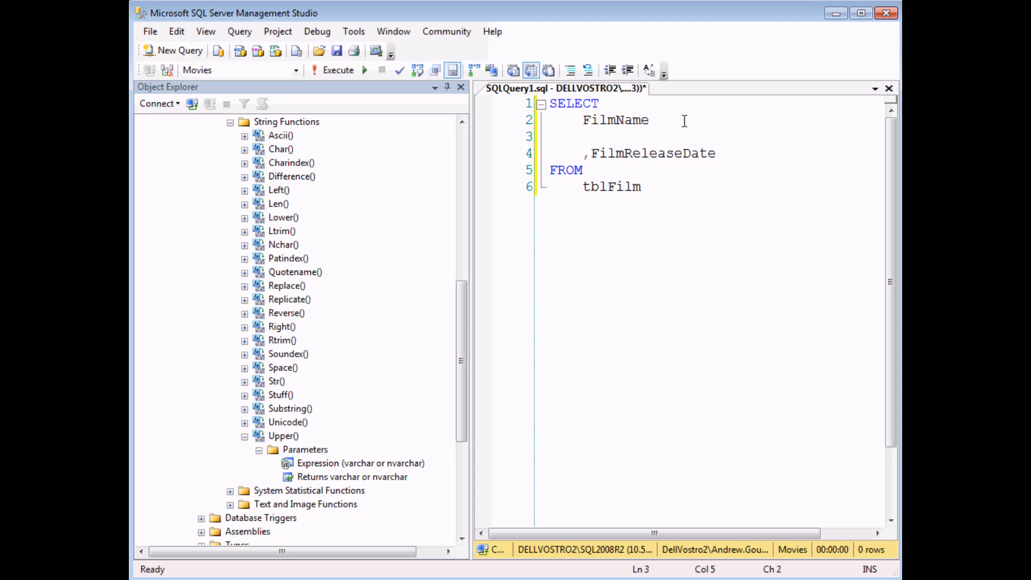
- Add ,UPPER(FilmName) as a new column after FilmName
text(,)
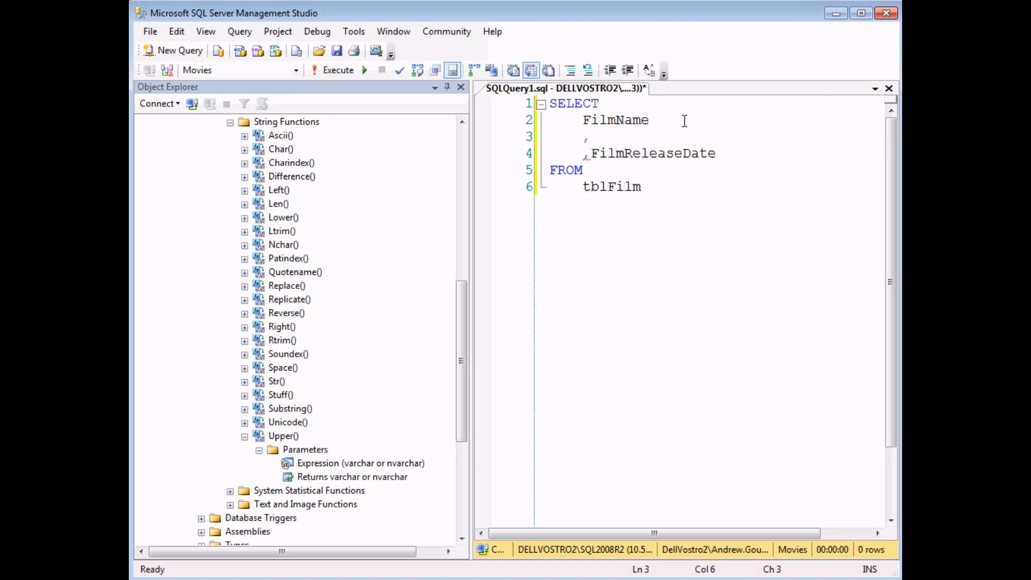
text(UPPER()
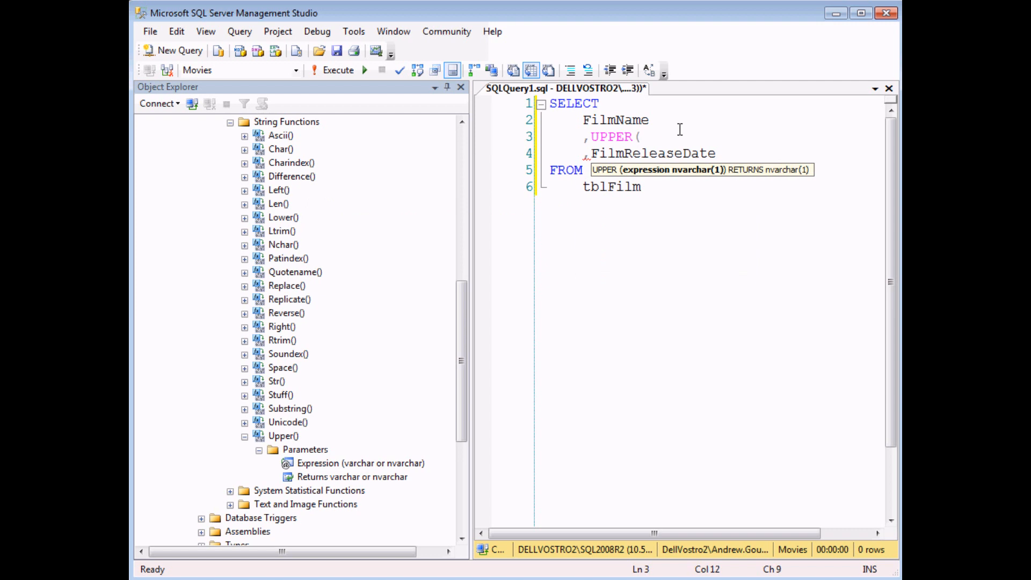
text(Film)
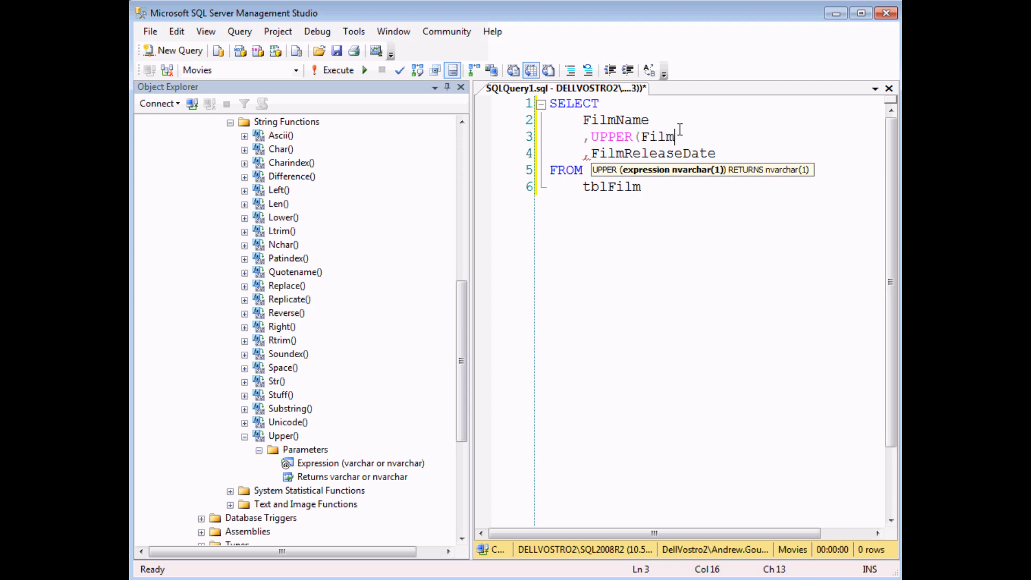
text(Name)
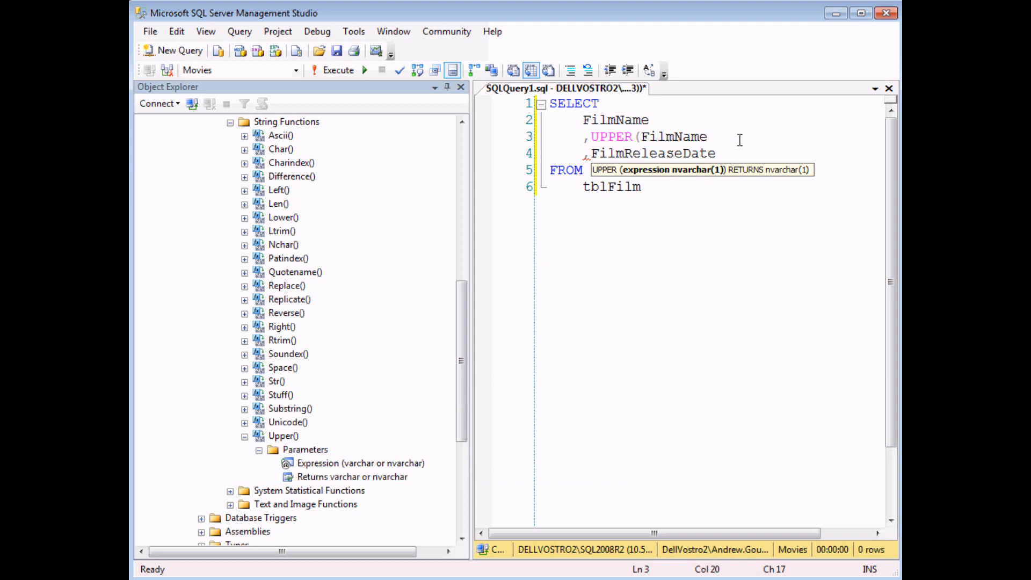
text())
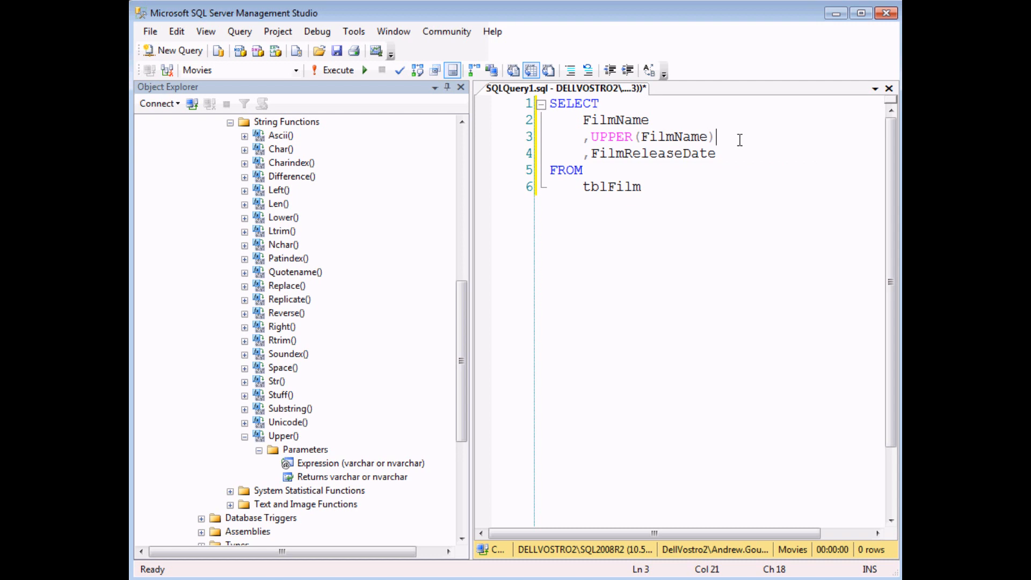
mouse_move(387, 138)
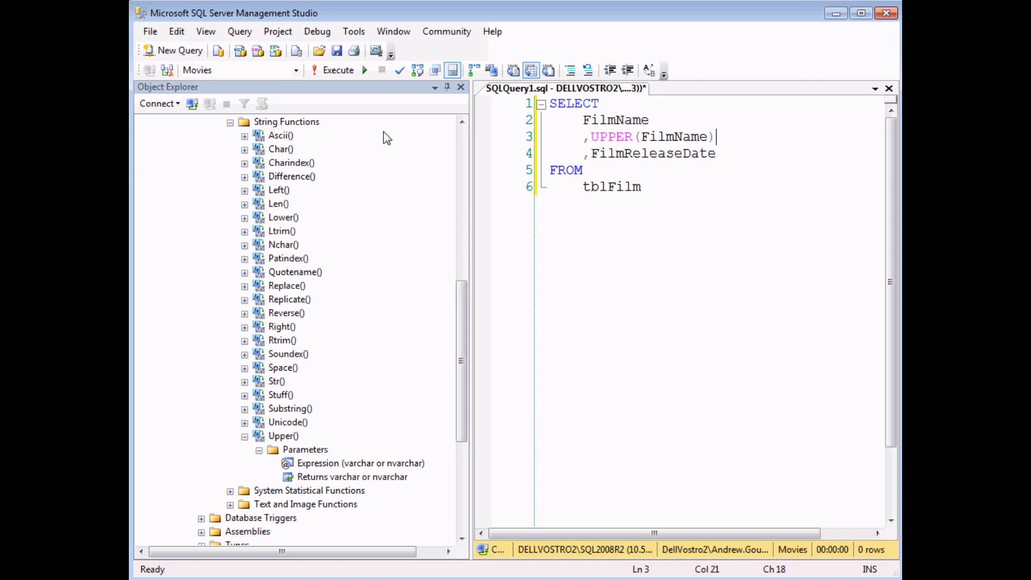
- Execute the query and review the 263 rows with uppercase film names
click(337, 70)
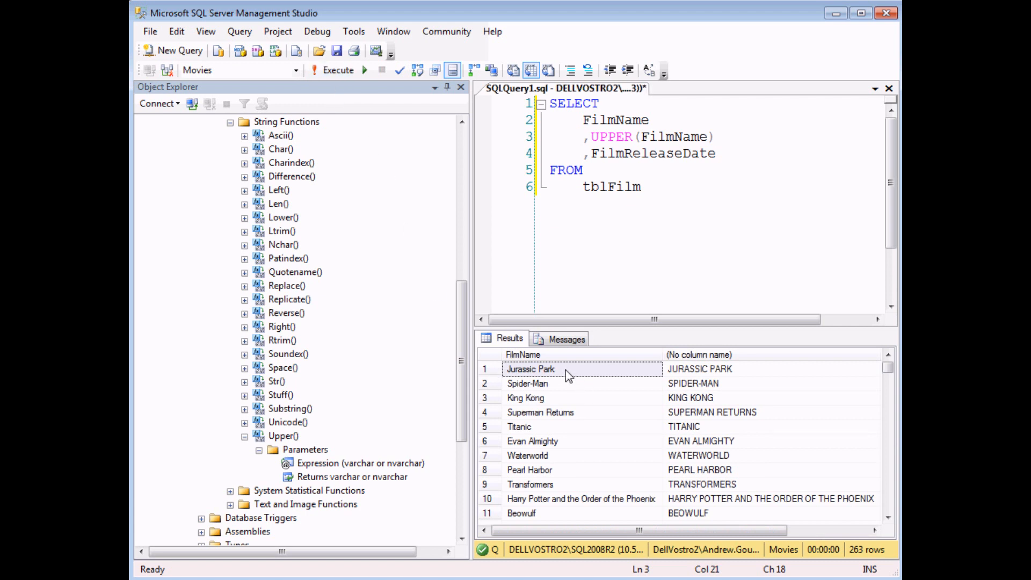
mouse_move(531, 384)
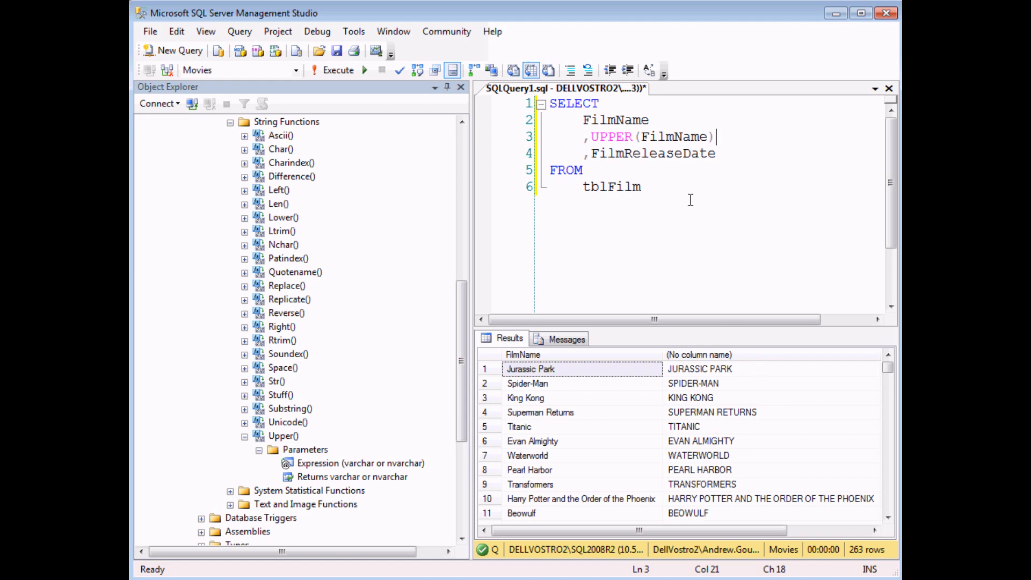
click(283, 450)
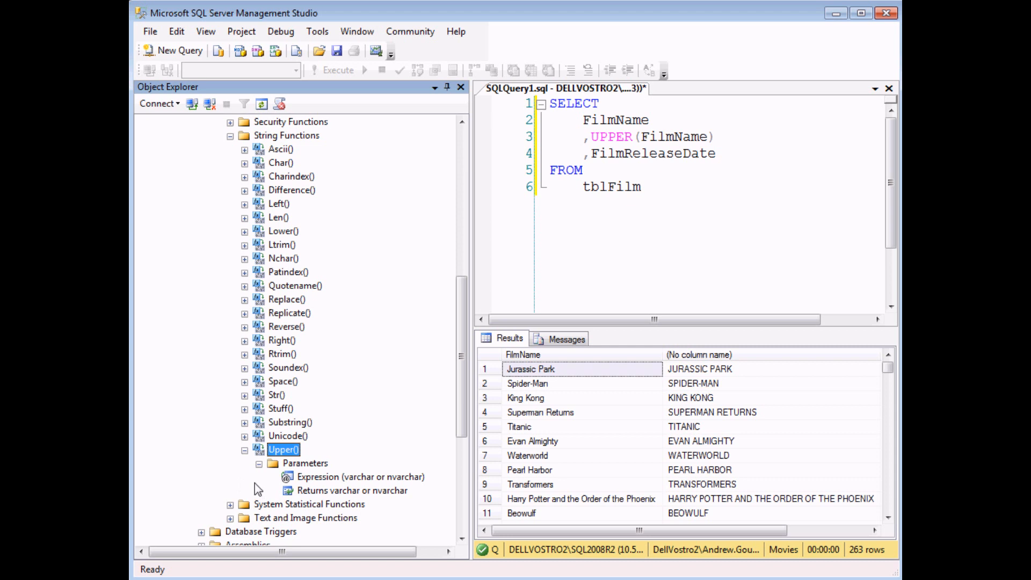
- Collapse String Functions and expand Date and Time Functions
click(259, 463)
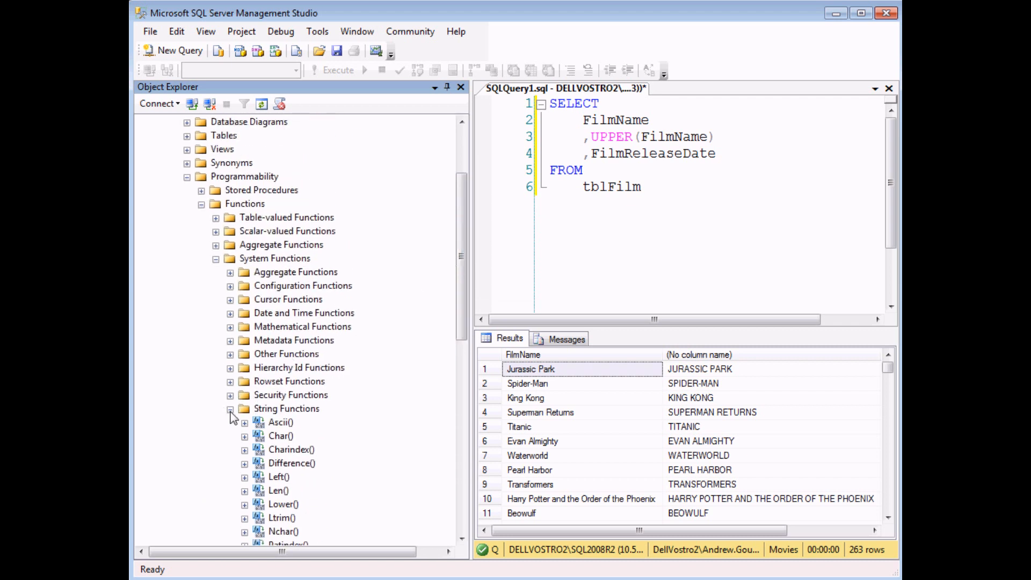
click(230, 410)
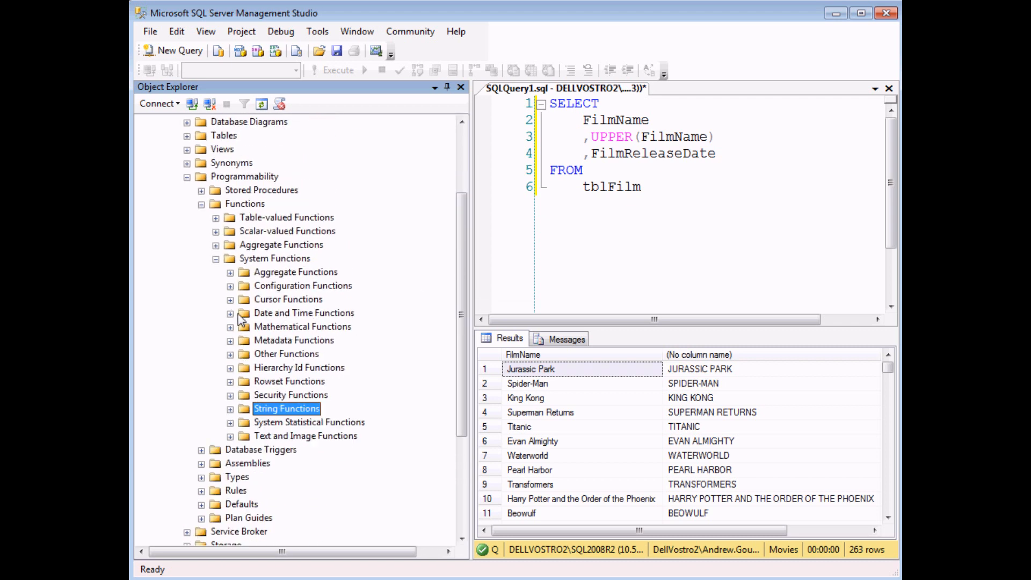
click(231, 313)
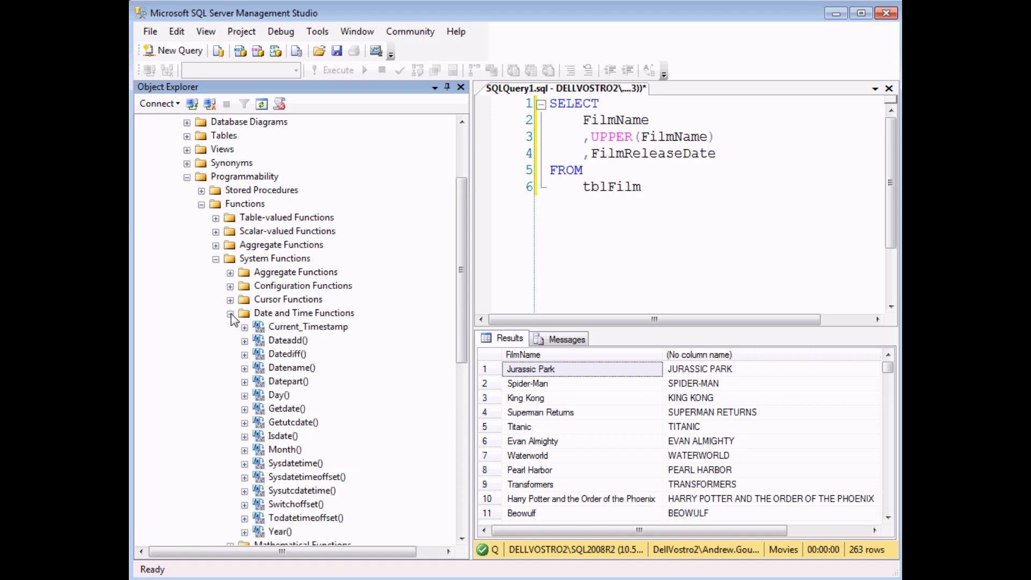
mouse_move(293, 368)
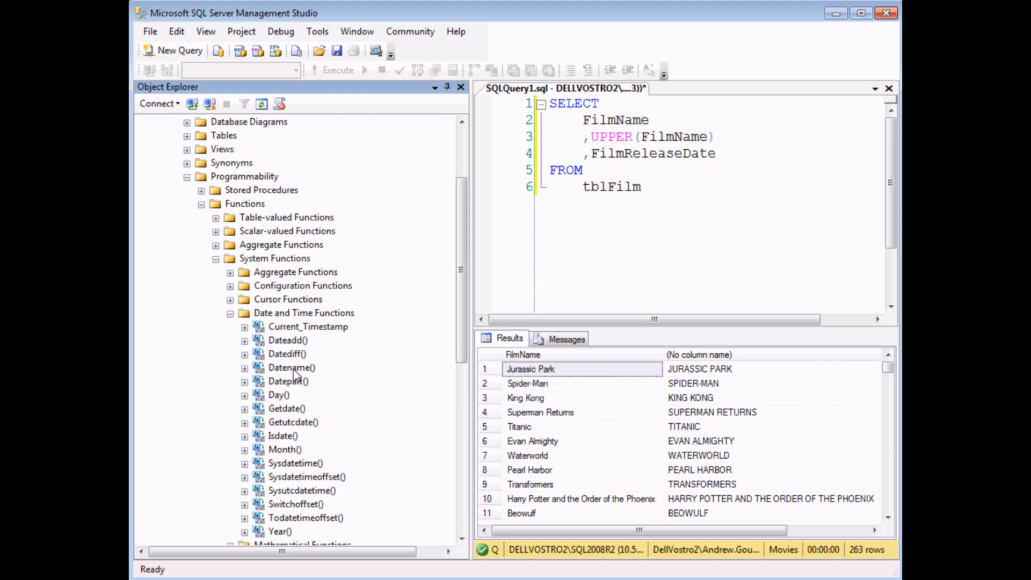
- Show Datename()'s parameters and place the caret after FilmReleaseDate
click(247, 367)
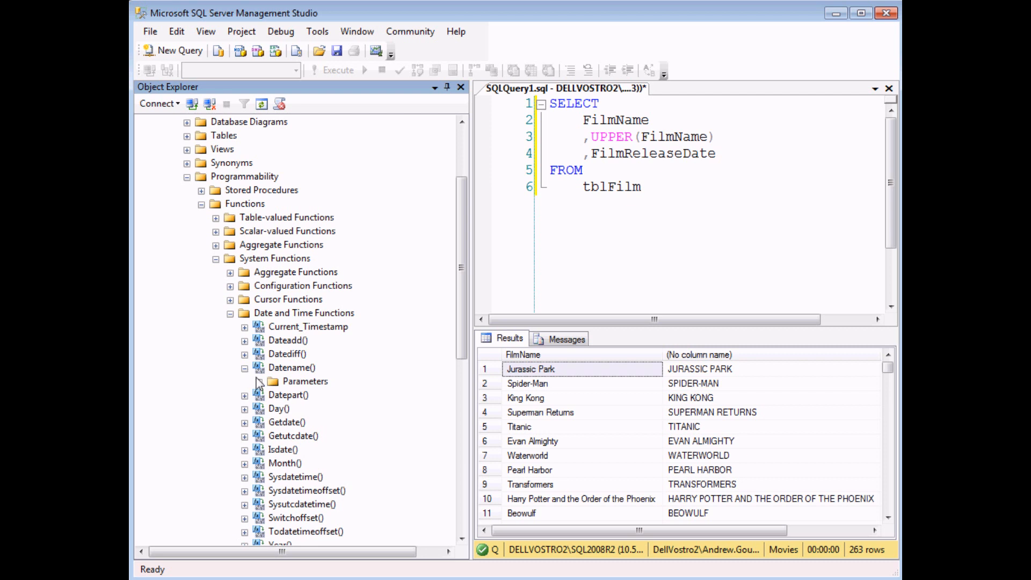
mouse_move(258, 386)
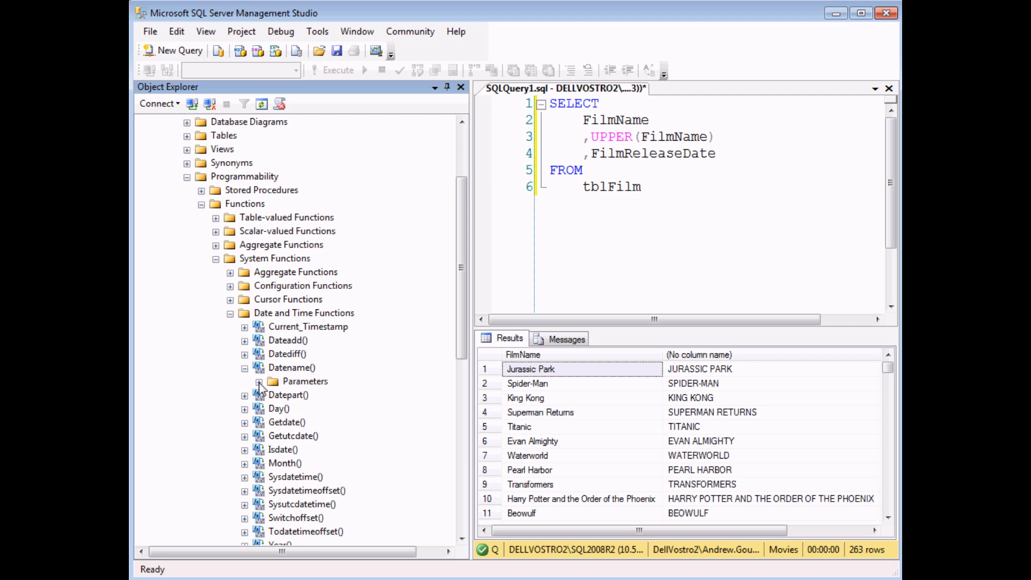
click(259, 382)
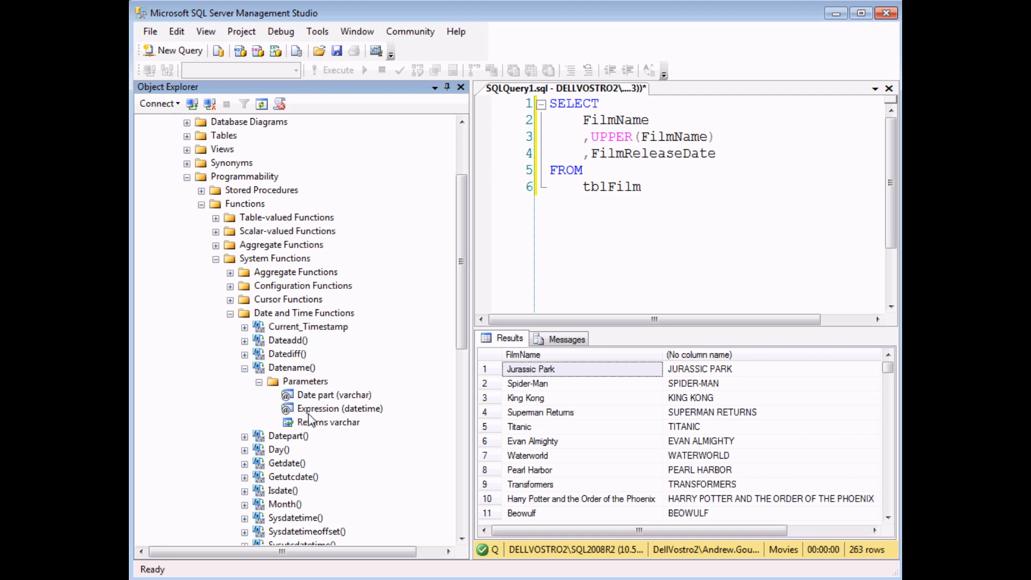
mouse_move(310, 423)
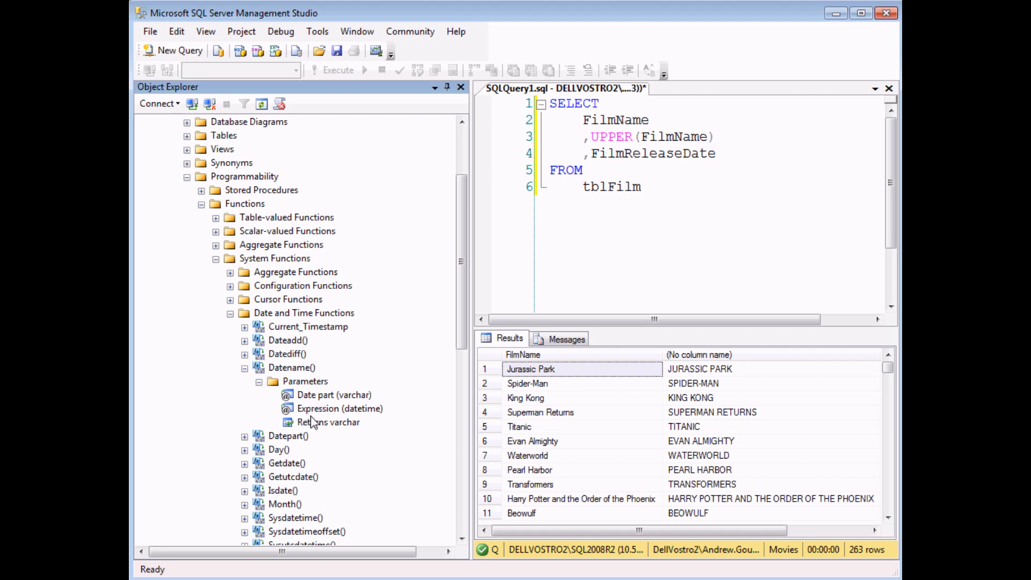
click(717, 153)
text(,)
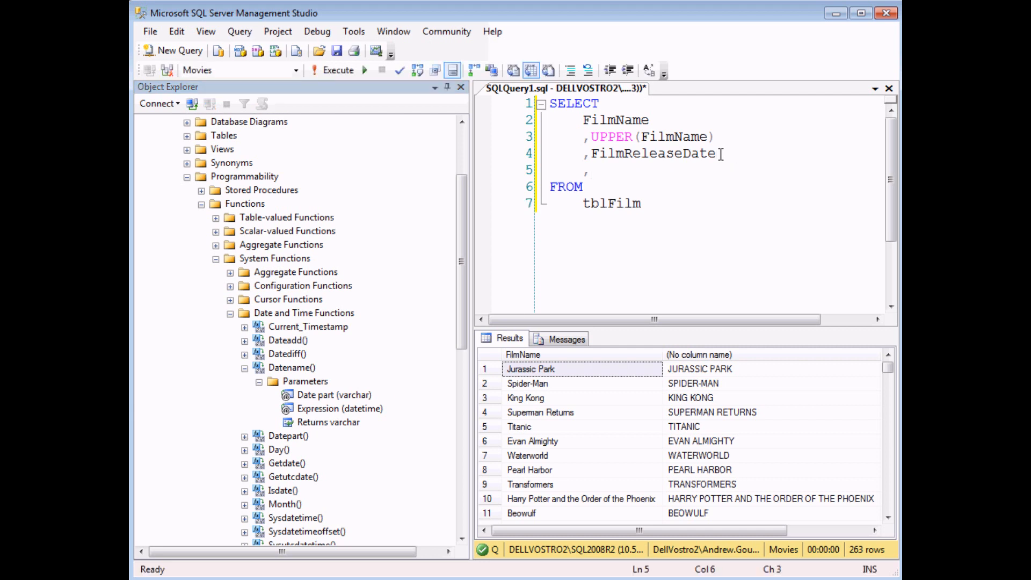
- Start a ,DATENAME( call on a new line before FROM
text(DATENAME)
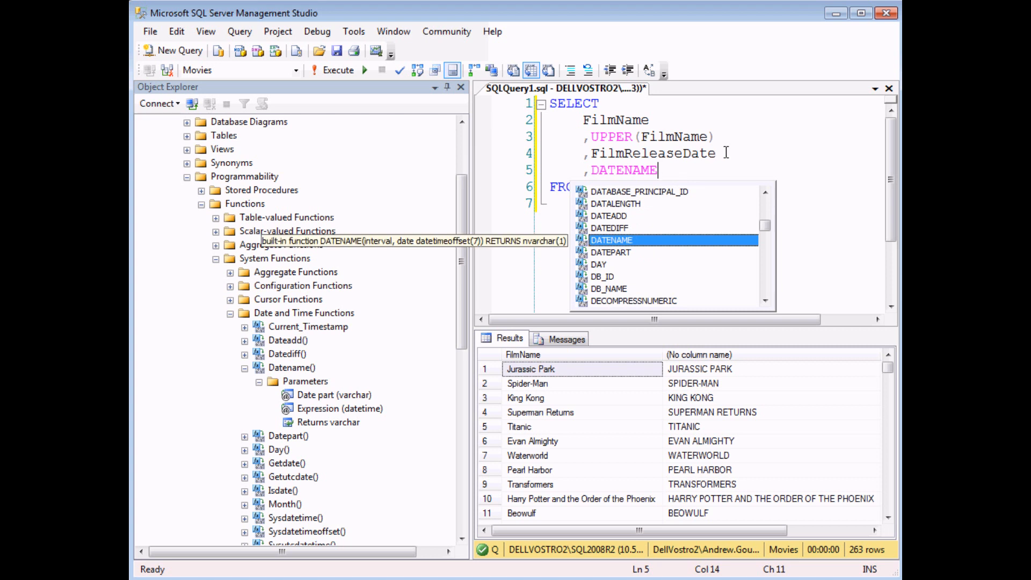
mouse_move(694, 179)
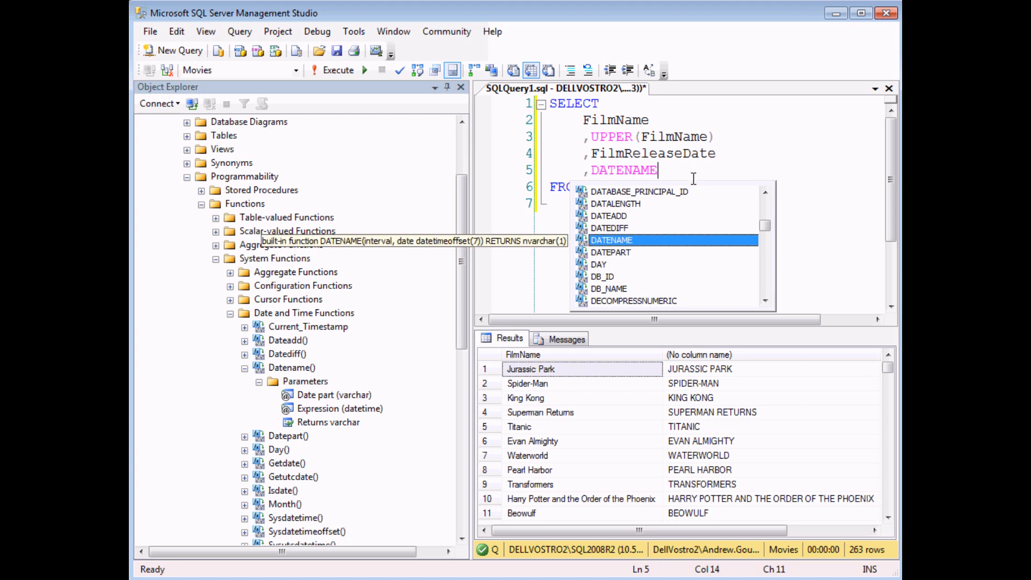
text(()
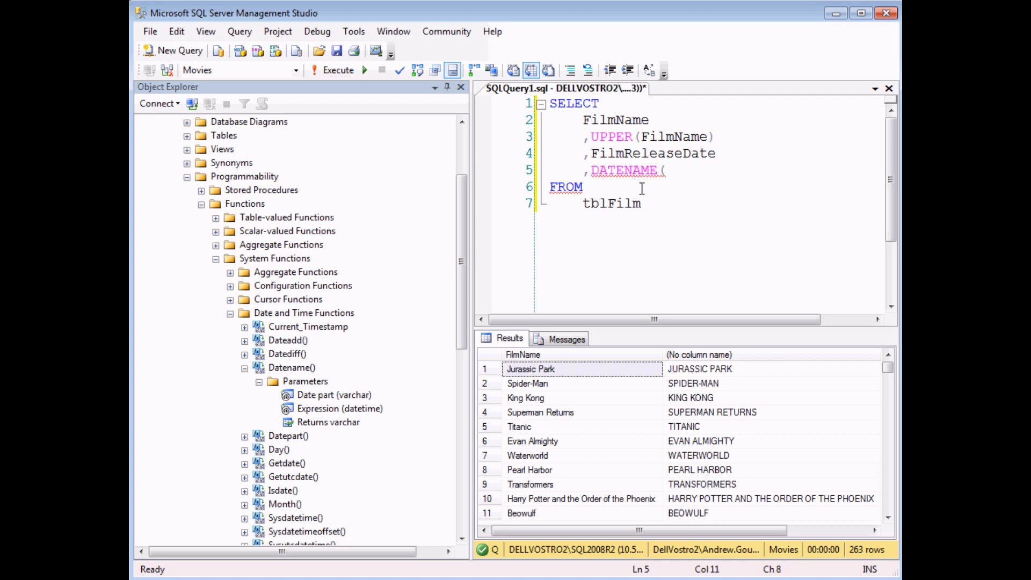
key(F1)
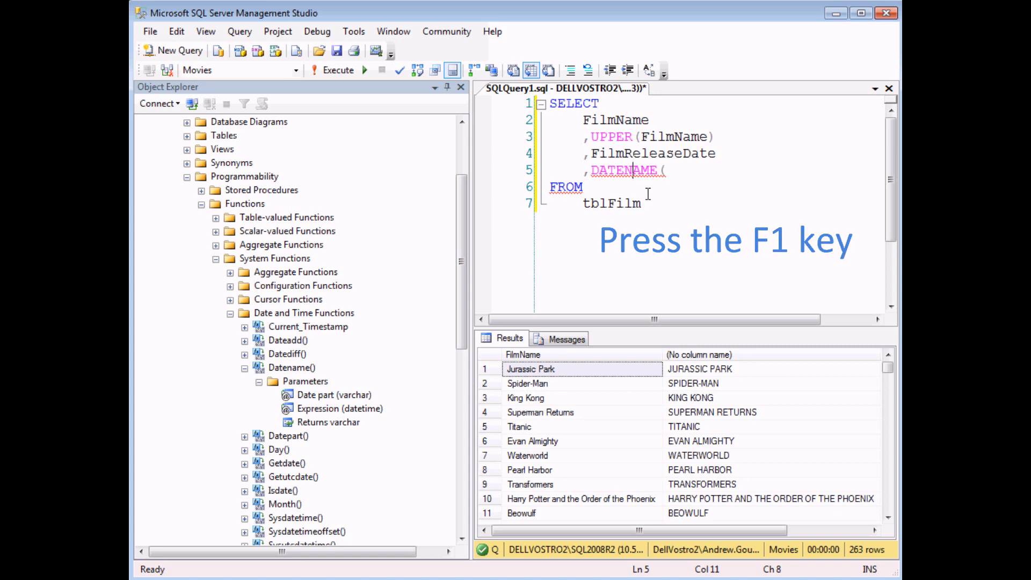
- Open Help and search the index for 'datename'
key(f1)
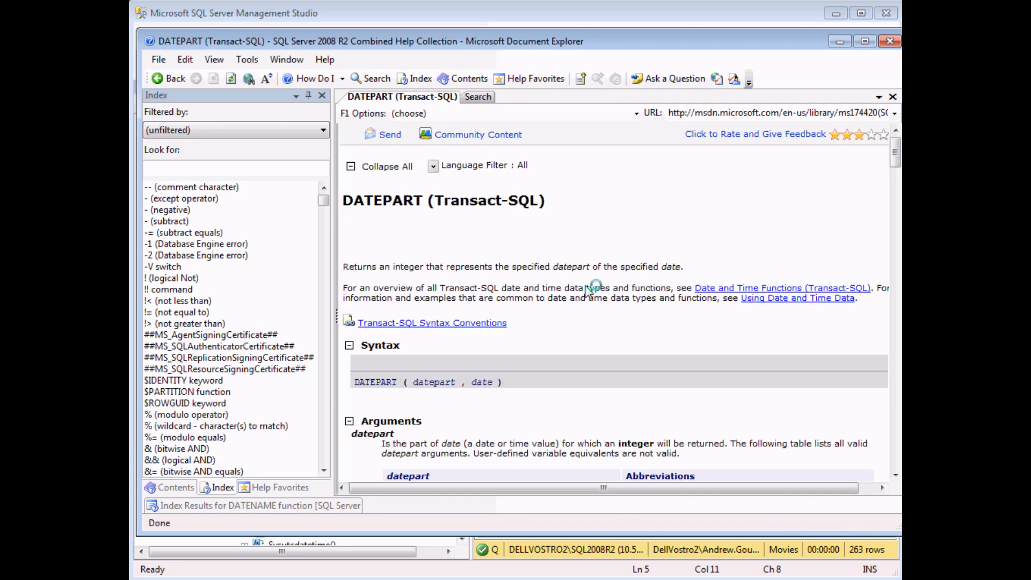
mouse_move(587, 291)
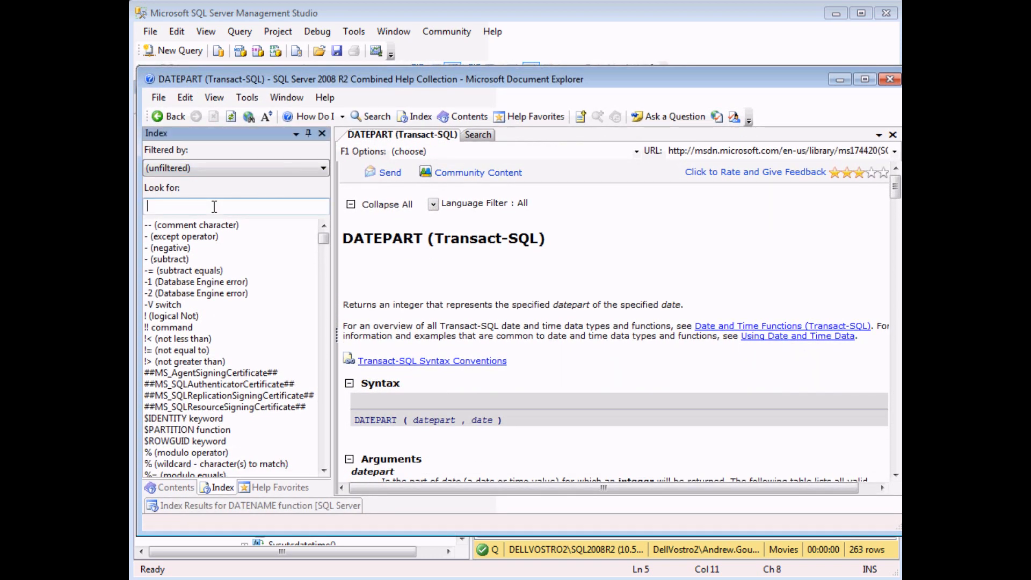
text(datename)
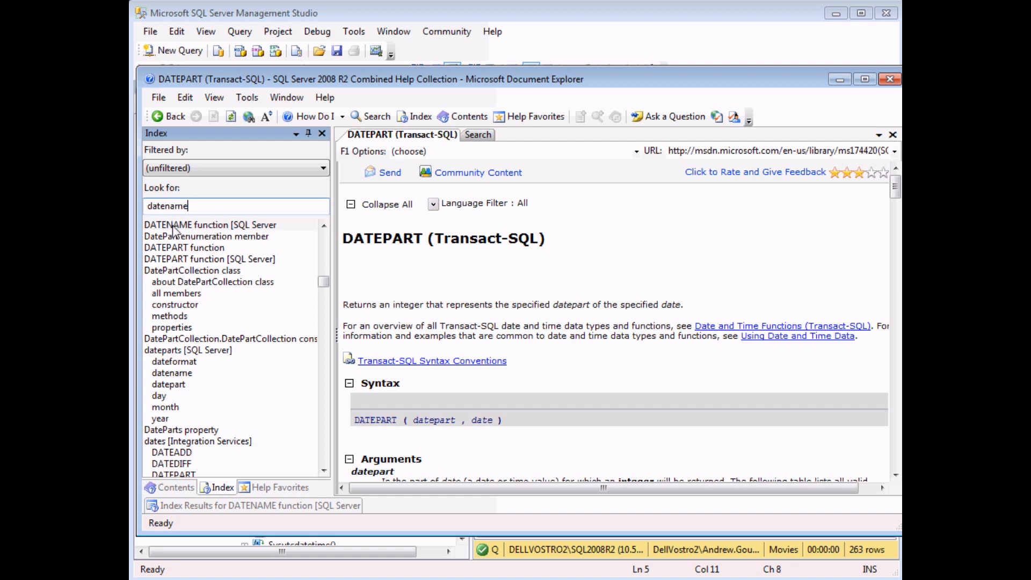
mouse_move(174, 231)
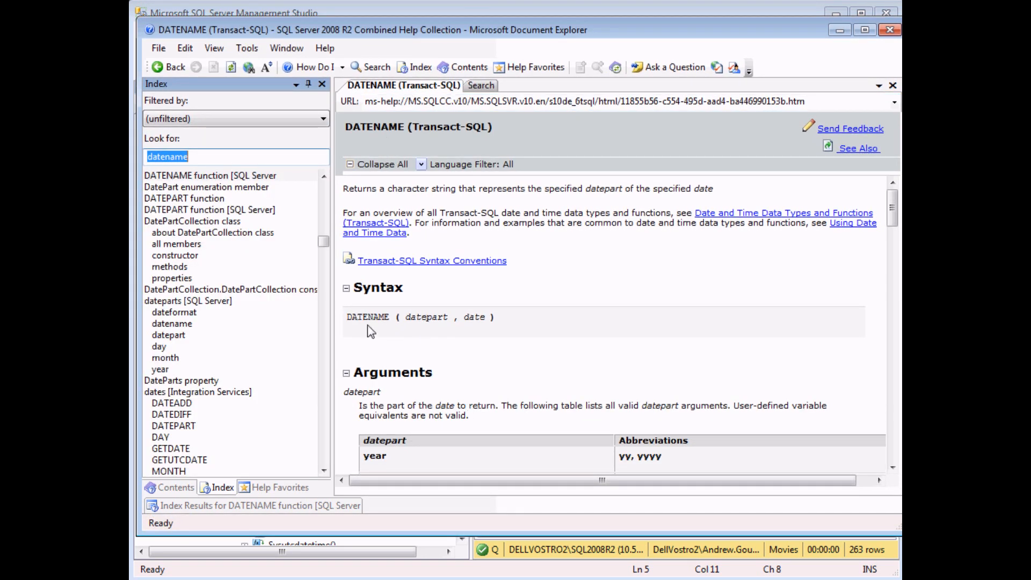
mouse_move(549, 328)
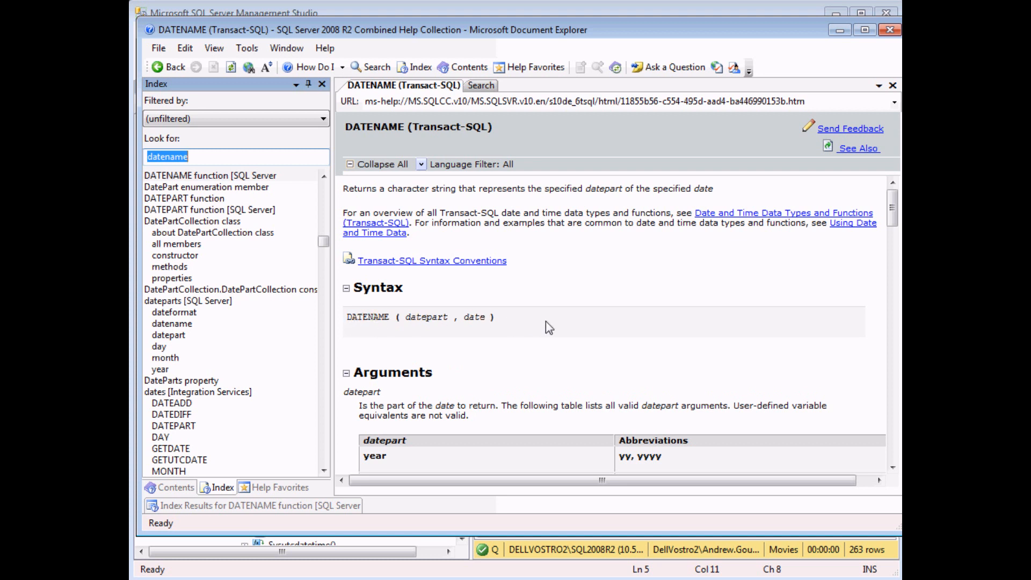
- Scroll the DATENAME help page down to the datepart arguments table
scroll(down, 3)
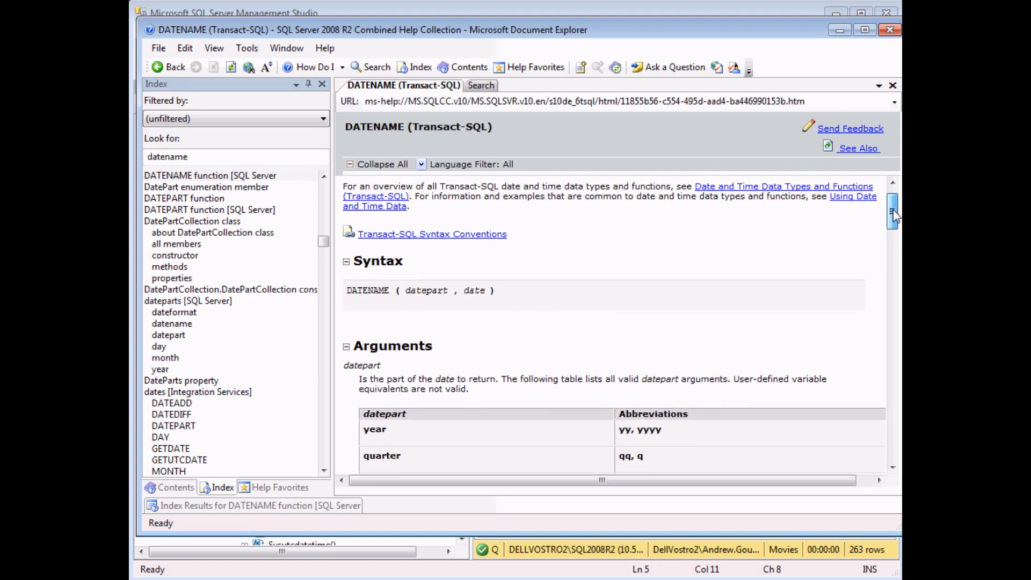
scroll(down, 3)
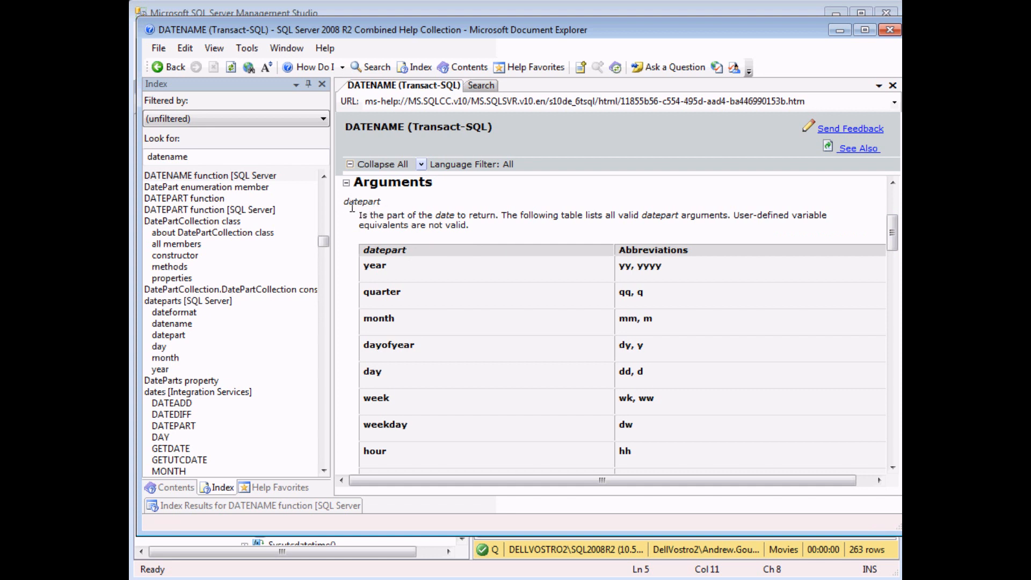
mouse_move(377, 288)
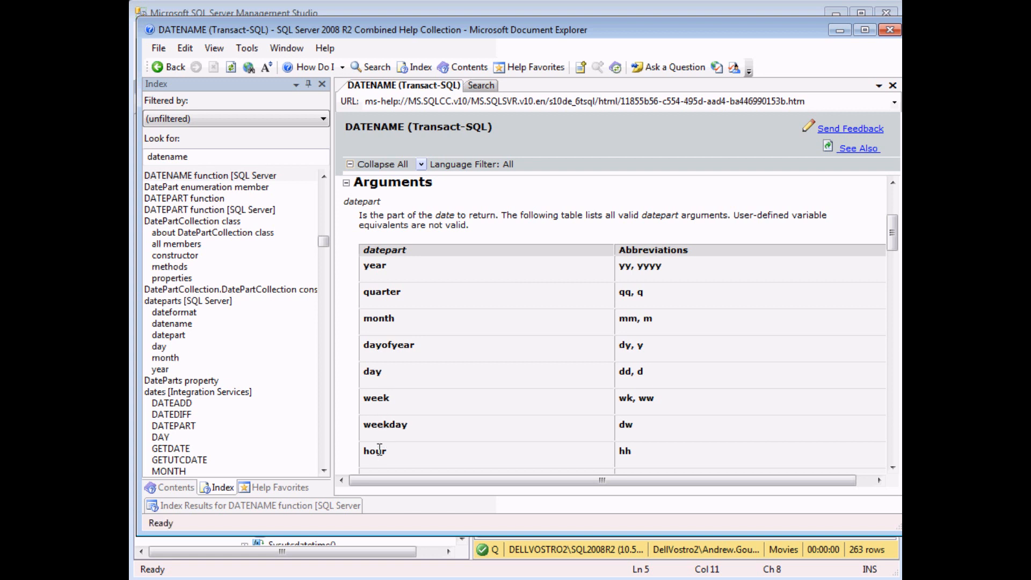
mouse_move(566, 345)
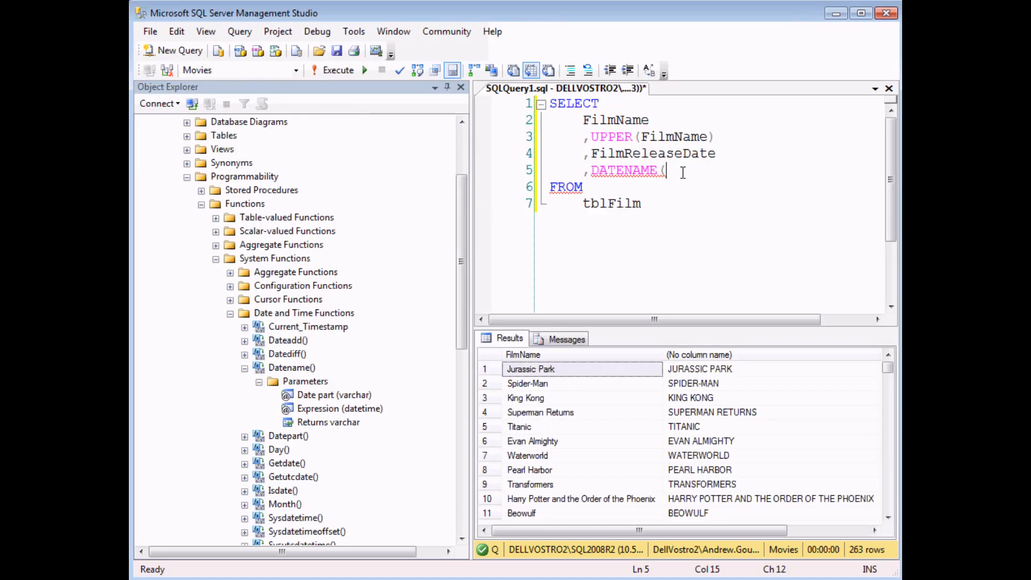
- Give DATENAME the month datepart M with FilmReleaseDate as its date argument
text(m)
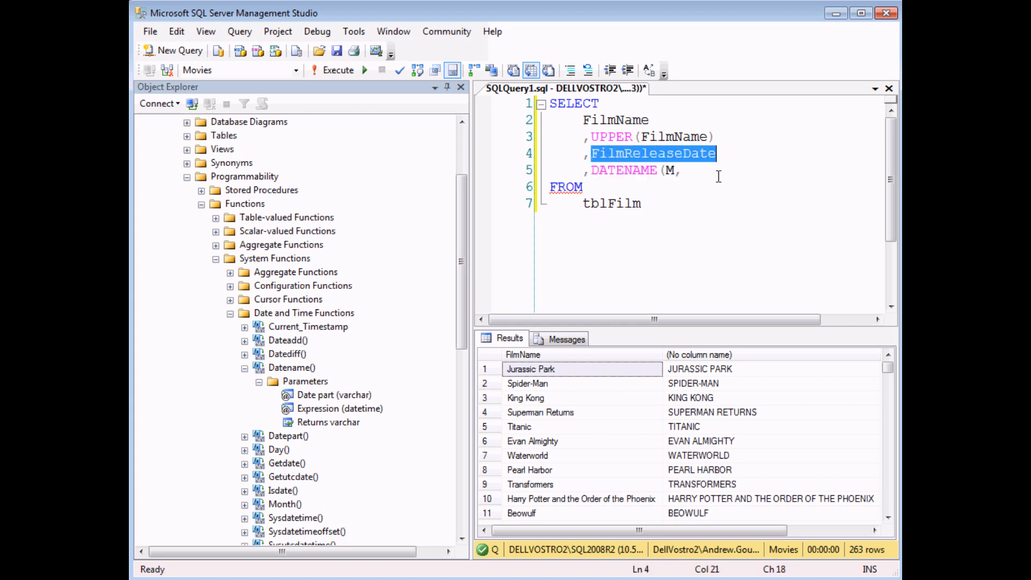
text(FilmReleaseDate))
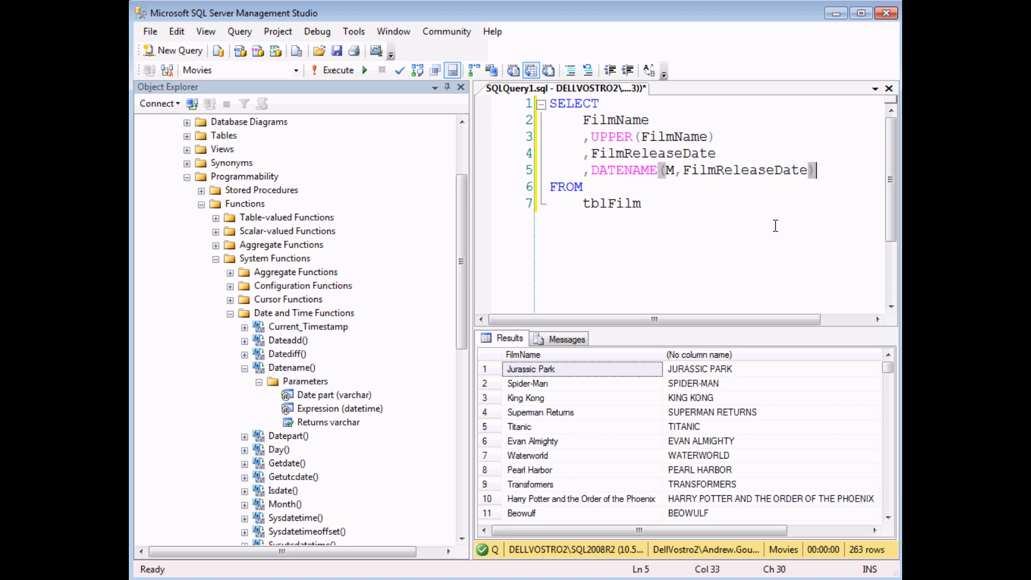
- Execute the query to list release month names like July and June across 263 rows
click(337, 70)
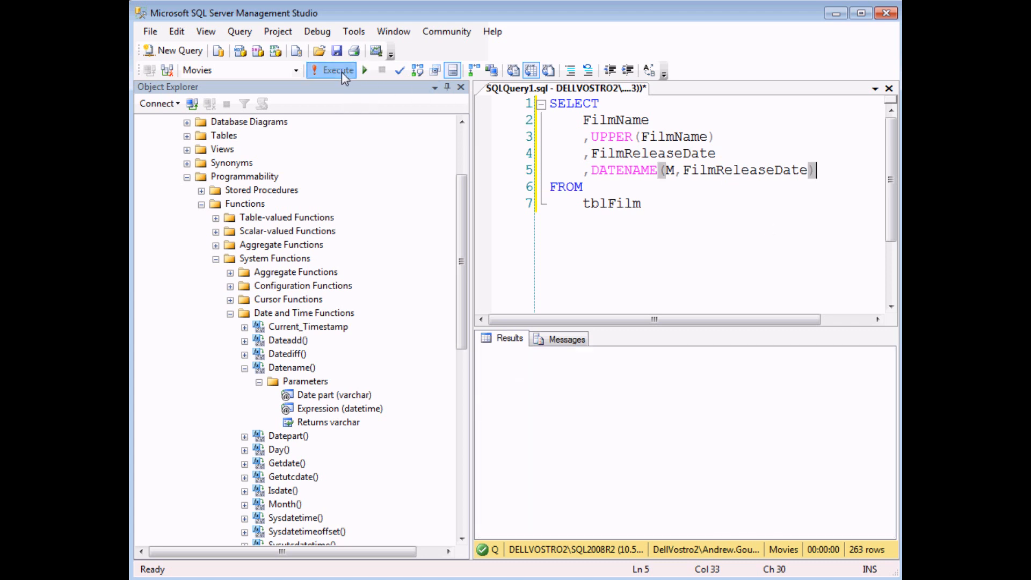
click(337, 69)
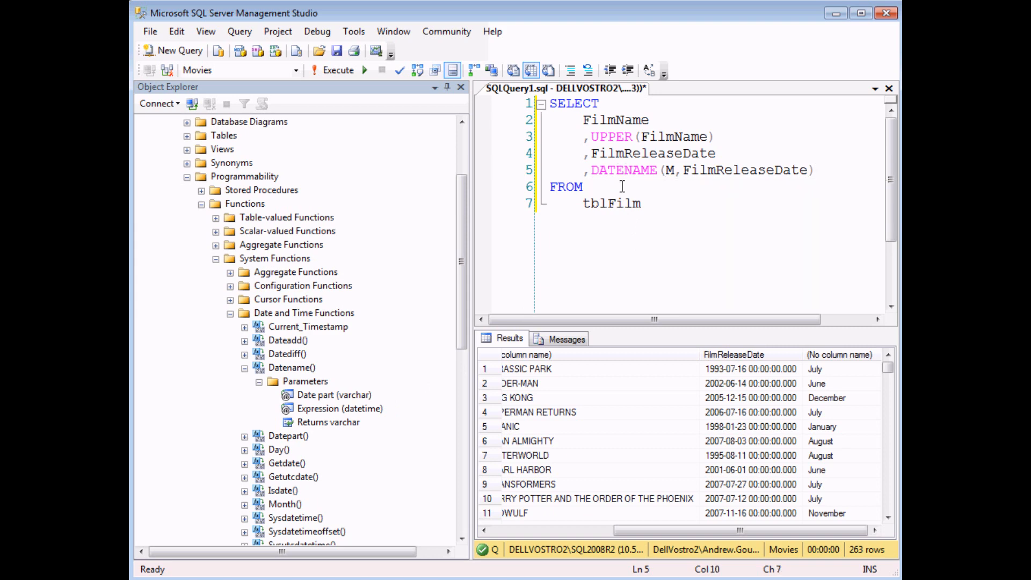
key(f1)
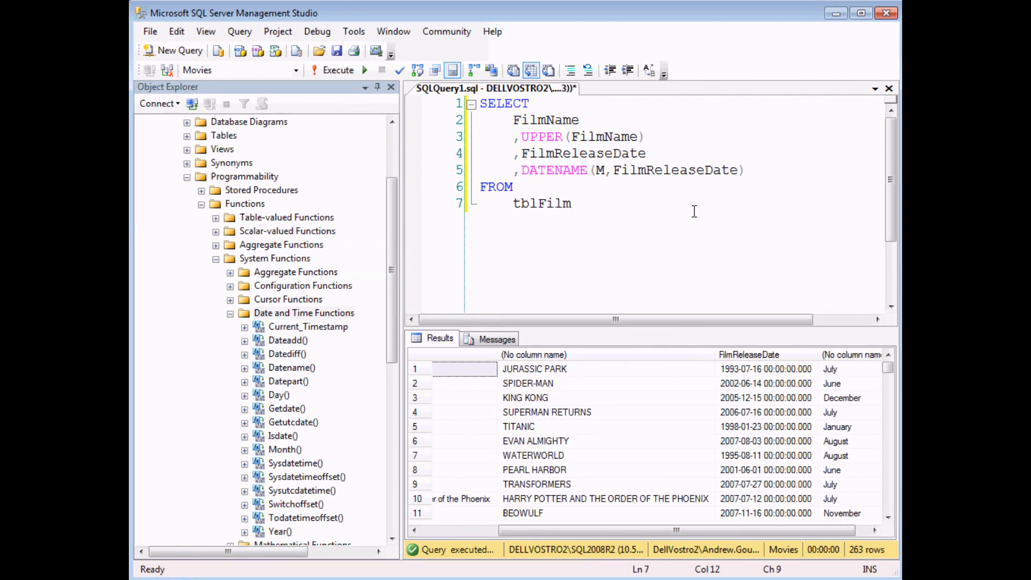
mouse_move(666, 202)
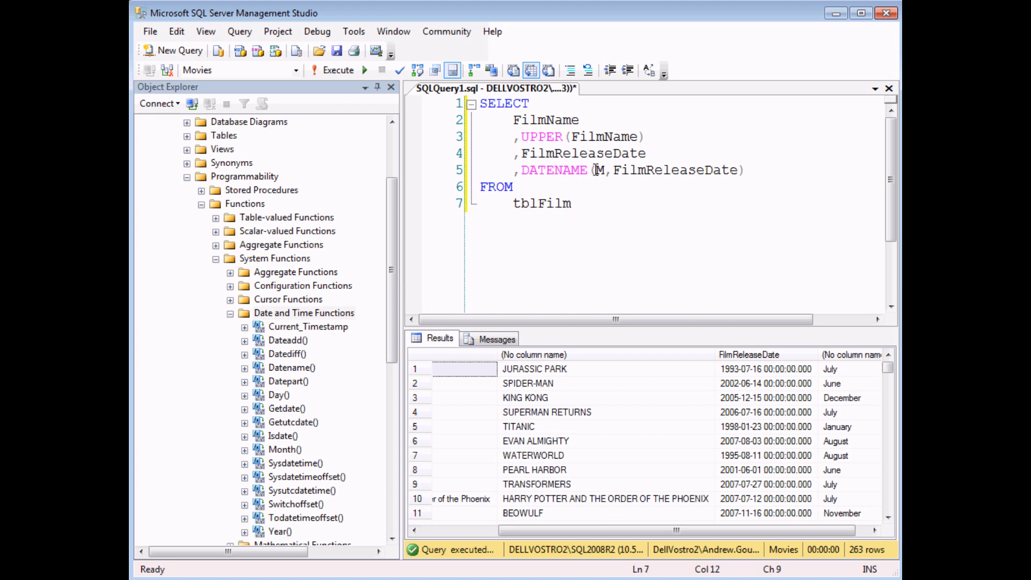
mouse_move(584, 169)
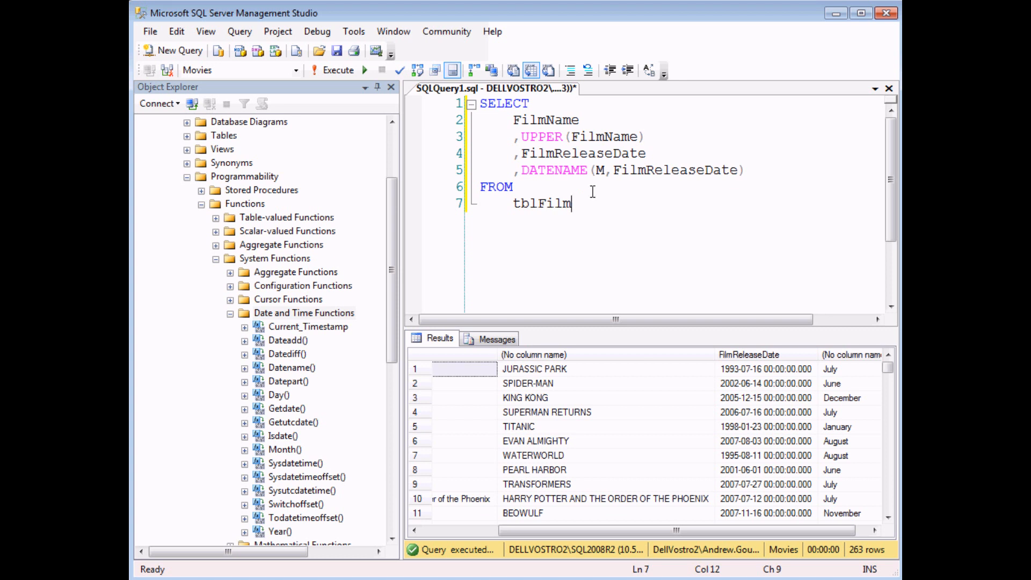
mouse_move(593, 190)
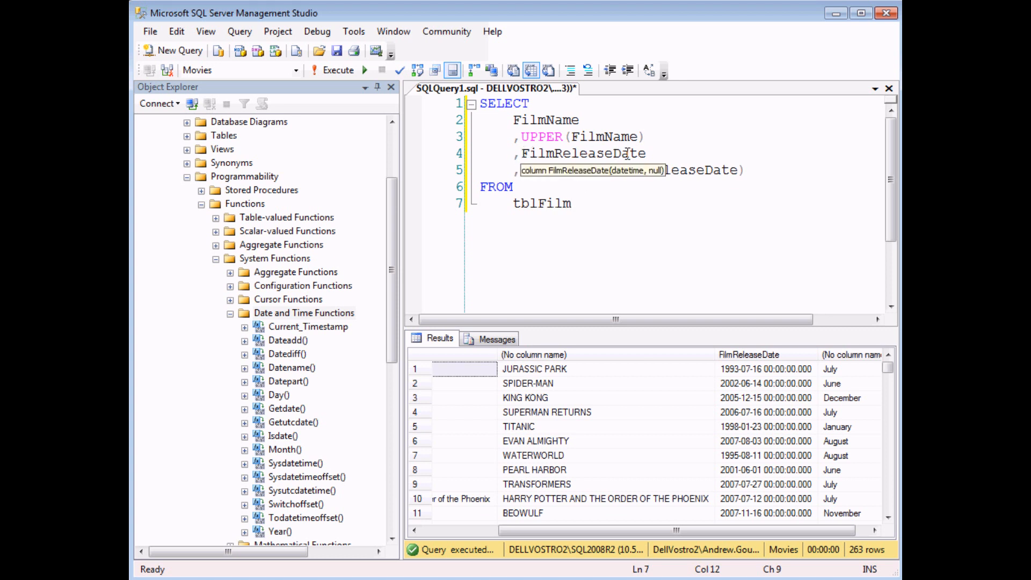
- Enter DATENAME(M,FilmReleaseDate) while browsing Datediff's parameters in Object Explorer
text(DATENAME(M,FilmReleaseDate))
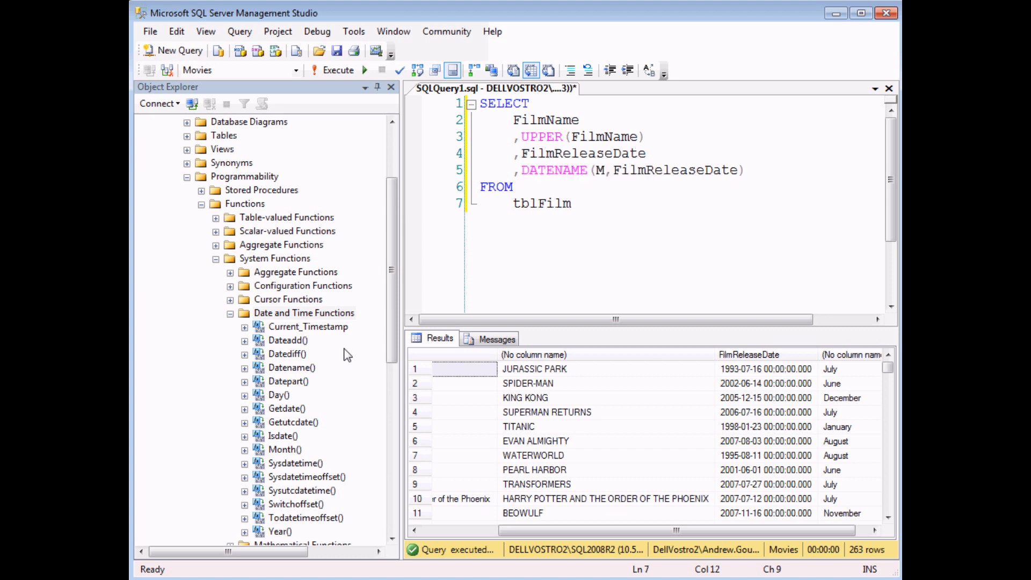
mouse_move(260, 322)
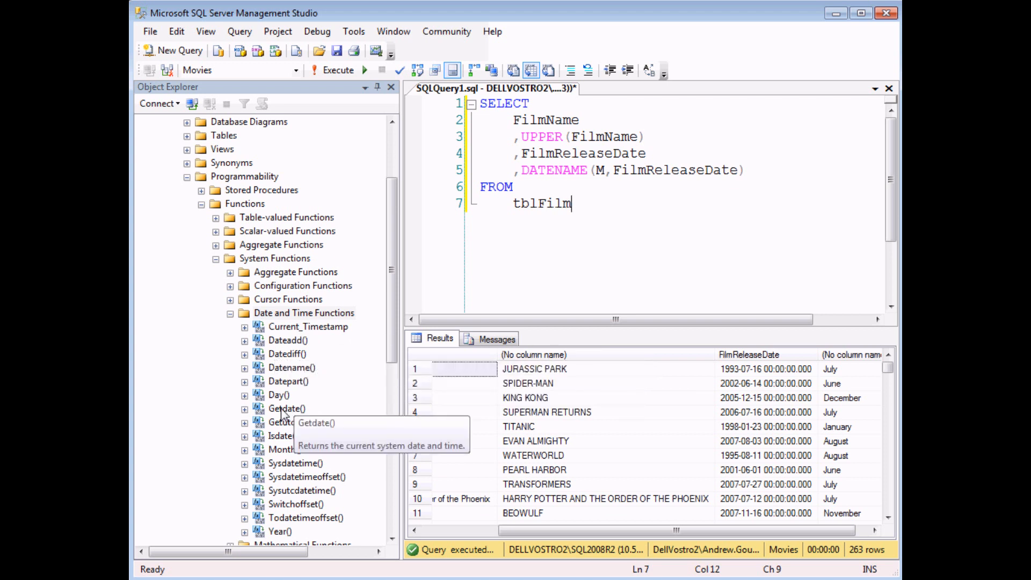
mouse_move(288, 354)
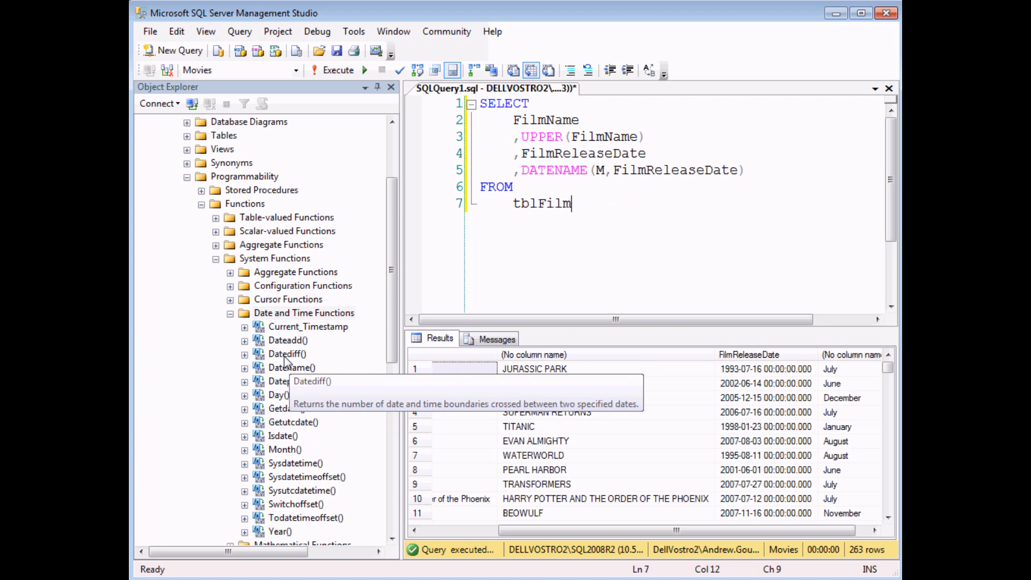
mouse_move(285, 408)
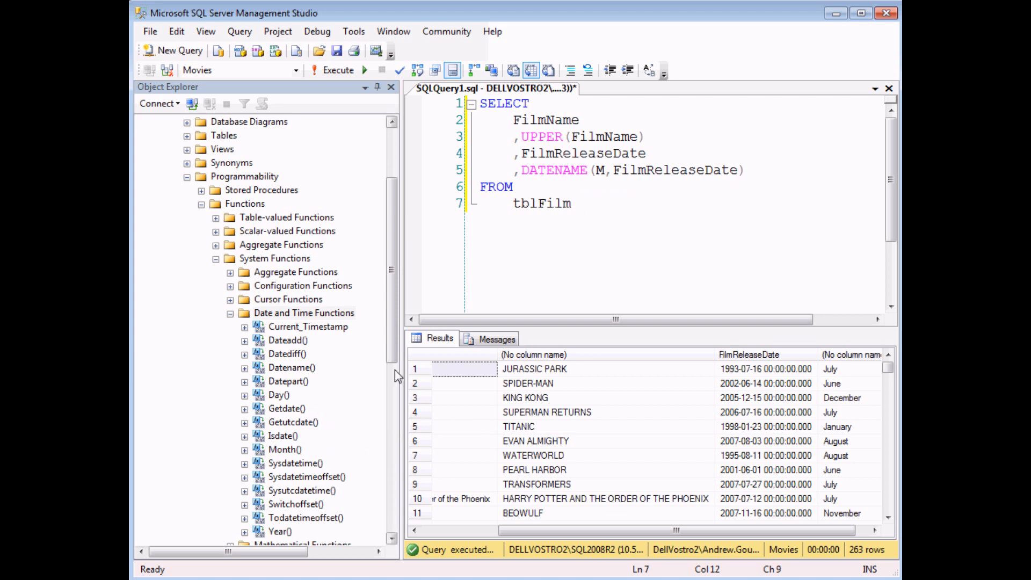
mouse_move(246, 407)
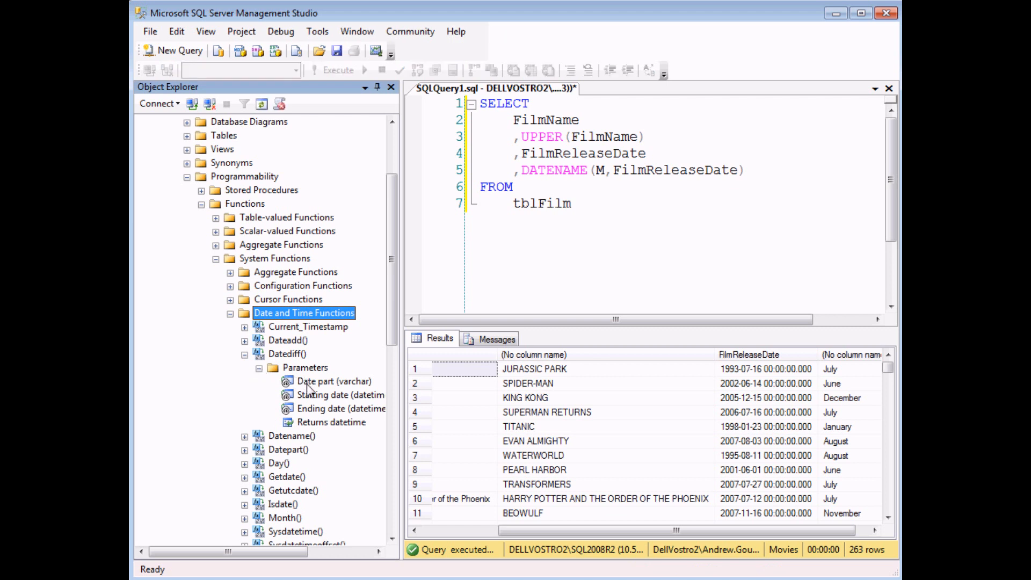
mouse_move(311, 395)
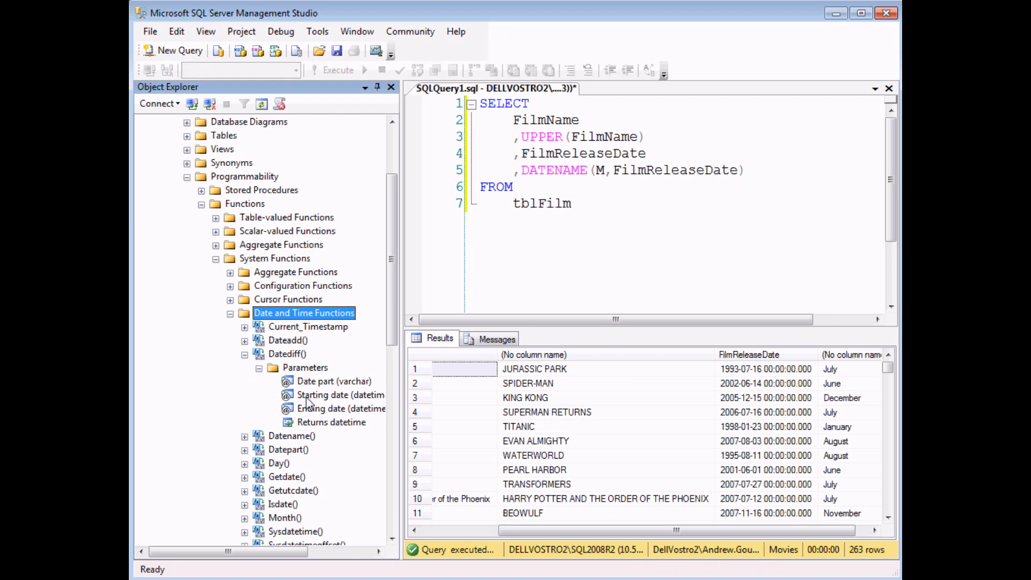
mouse_move(336, 414)
text(,DA)
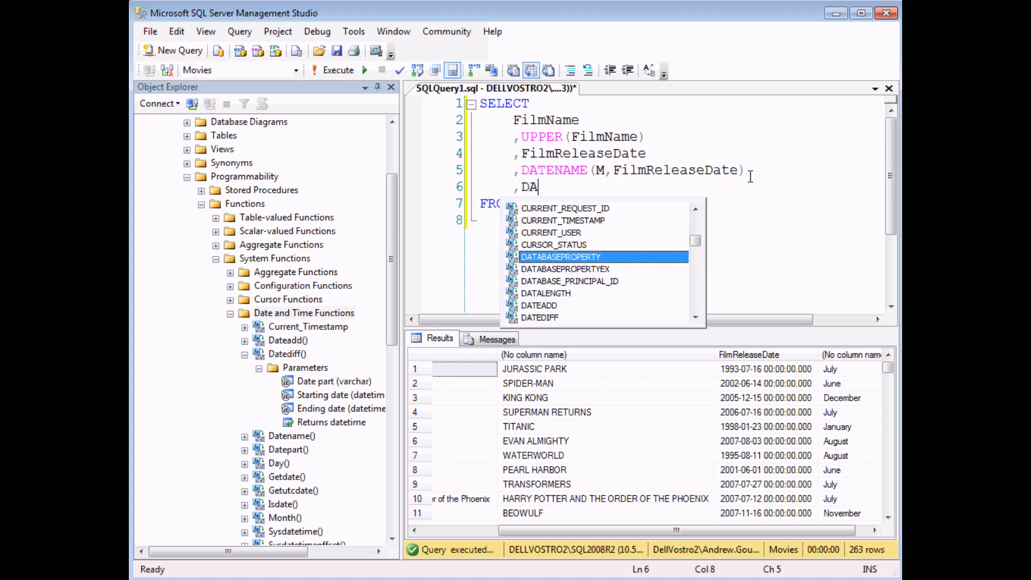
- Start DATEDIFF with the day datepart D and FilmReleaseDate as the starting date
text(TEDIFF)
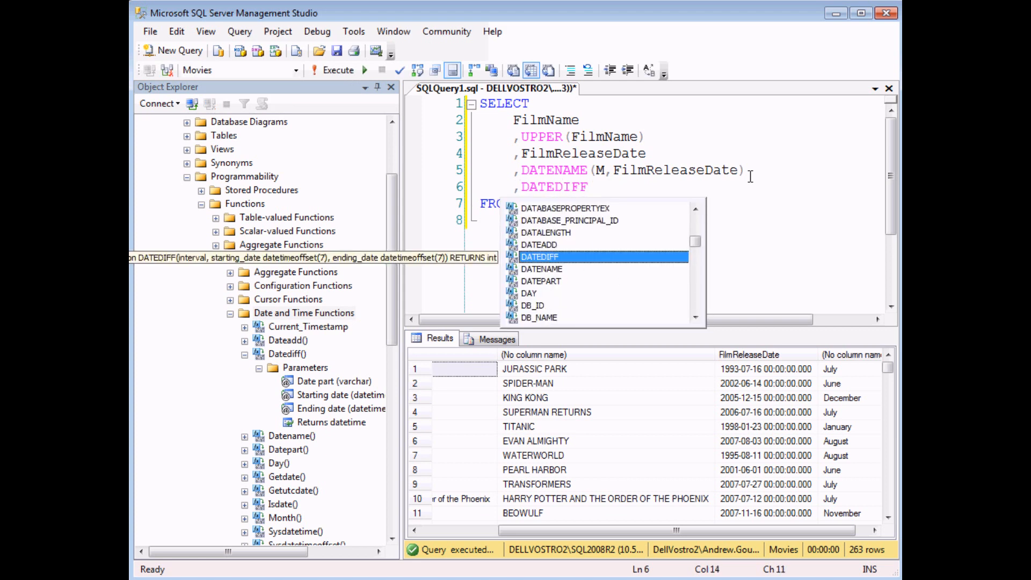
text(()
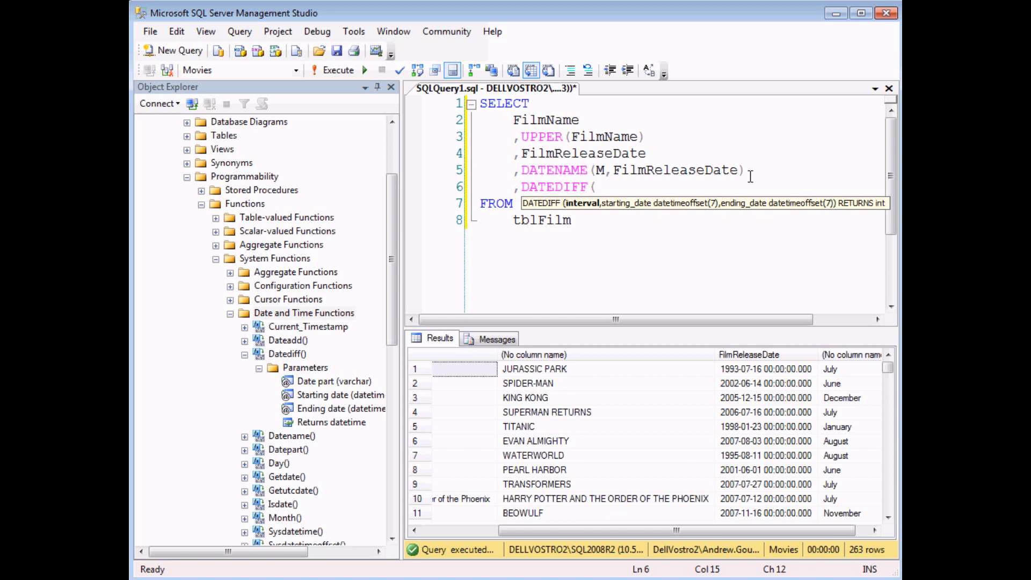
text(D)
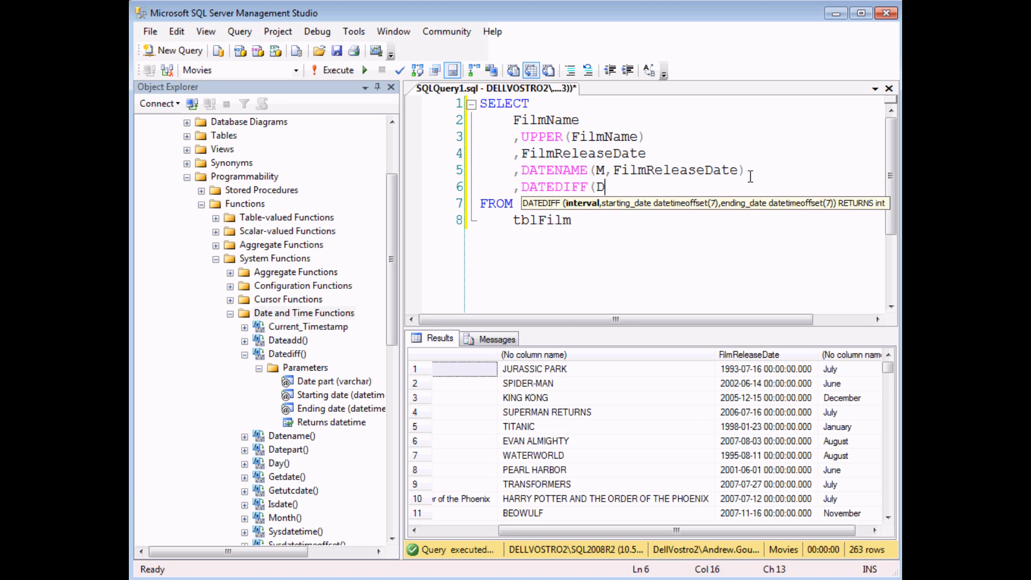
text(,)
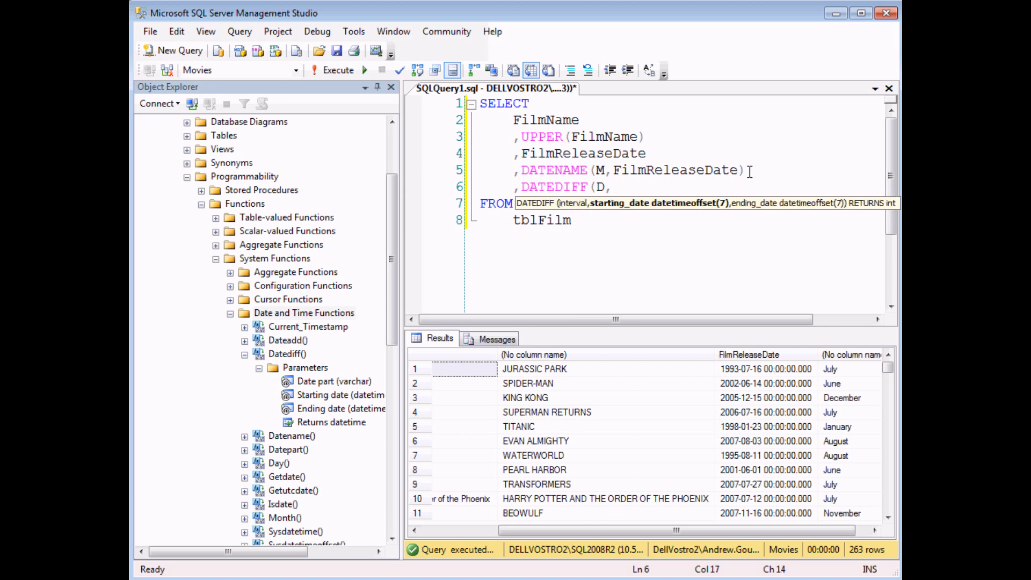
mouse_move(577, 335)
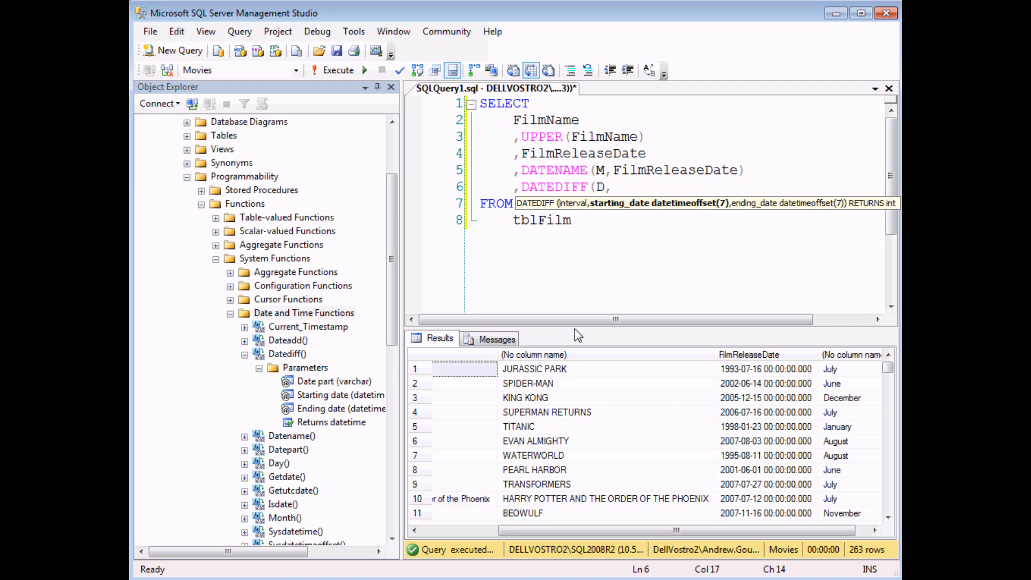
double_click(676, 170)
text(FilmReleaseDate)
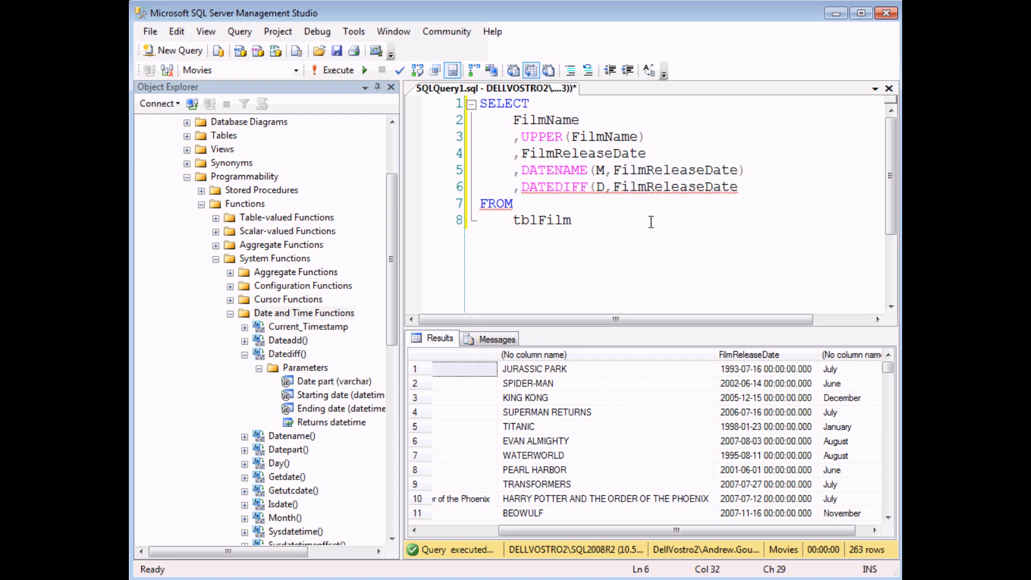
text(,)
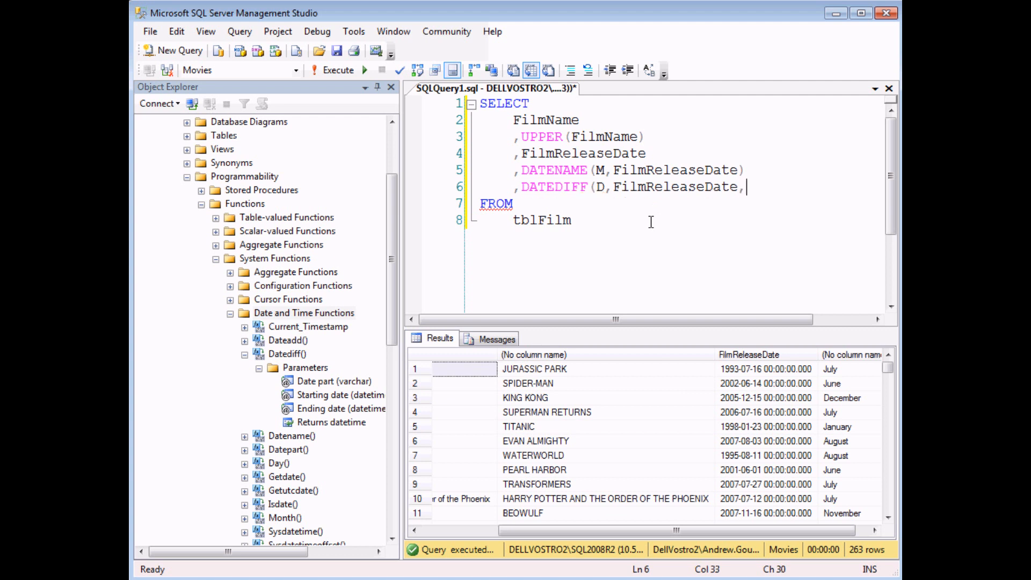
mouse_move(552, 293)
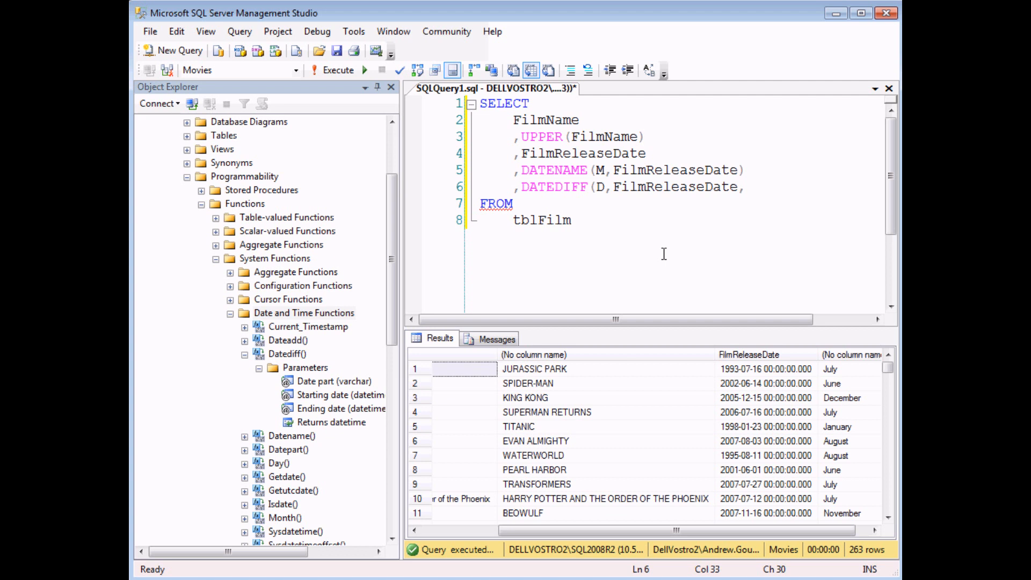
- Try the literal date '2012-05-14' as DATEDIFF's ending date
text('2012)
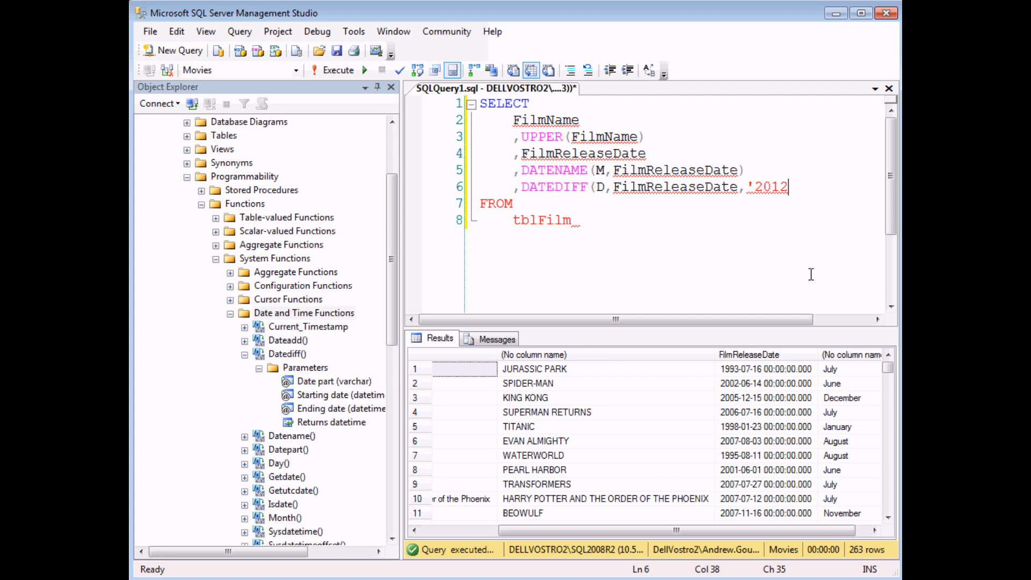
text(-05-1)
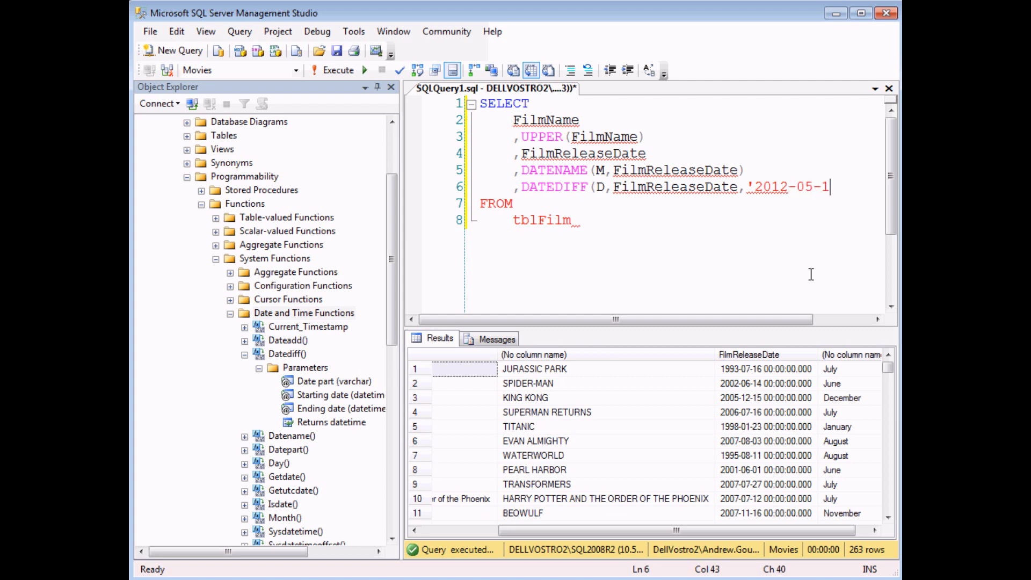
text(4')
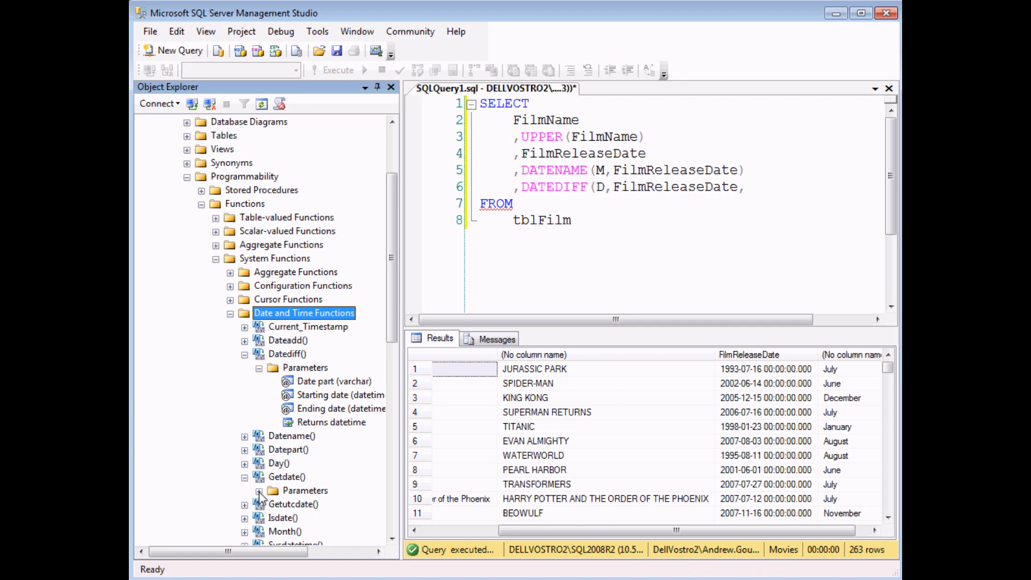
- Finish the call as DATEDIFF(D,FilmReleaseDate,GETDATE()) after viewing Getdate's parameters
click(260, 490)
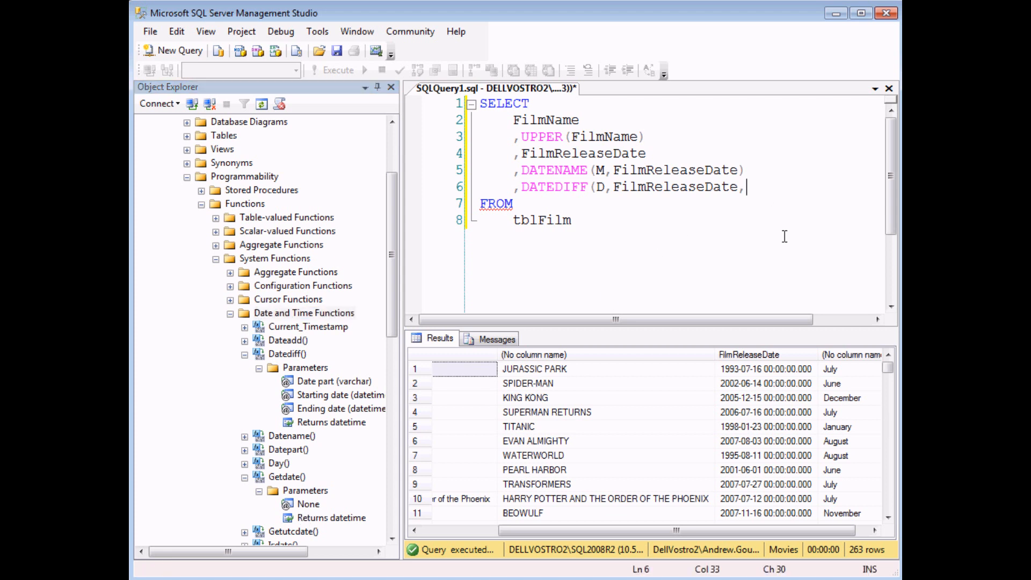
text(GETDATE)
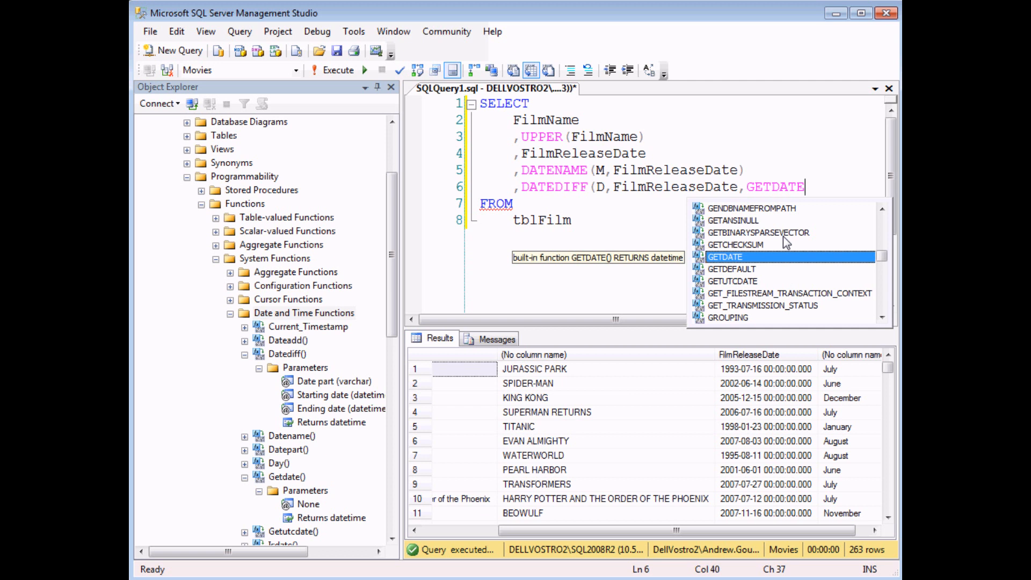
text(())
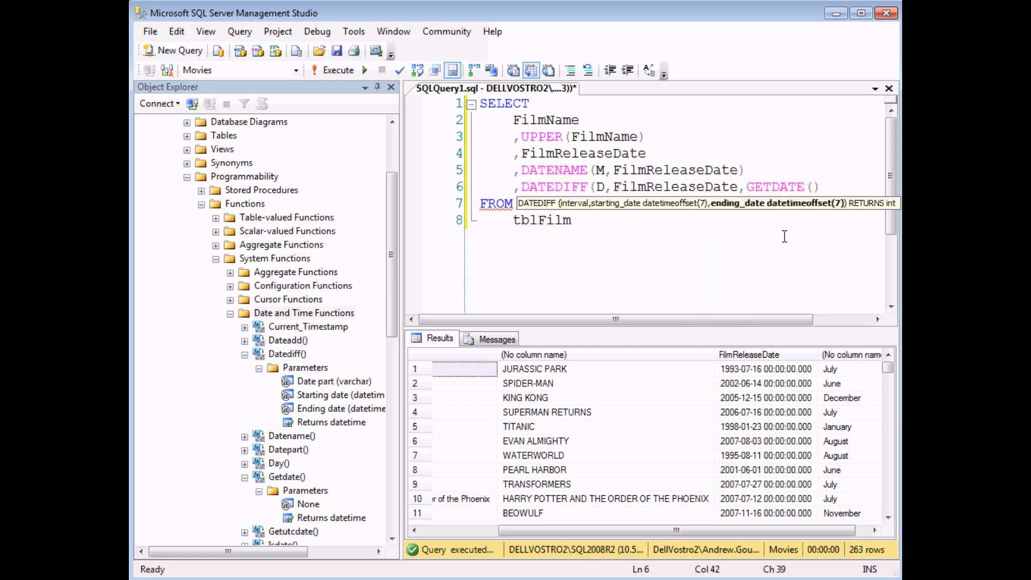
text())
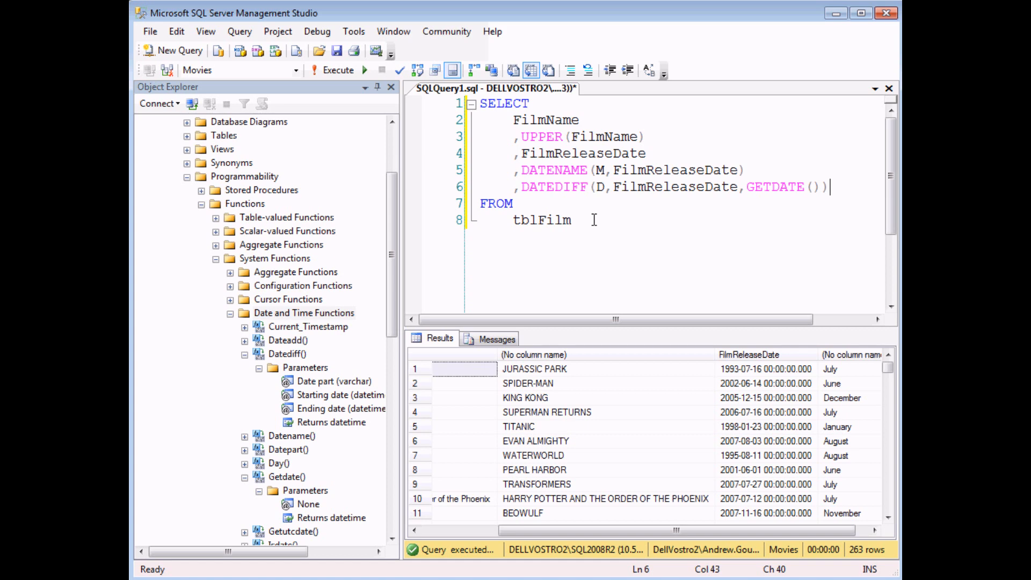
click(338, 70)
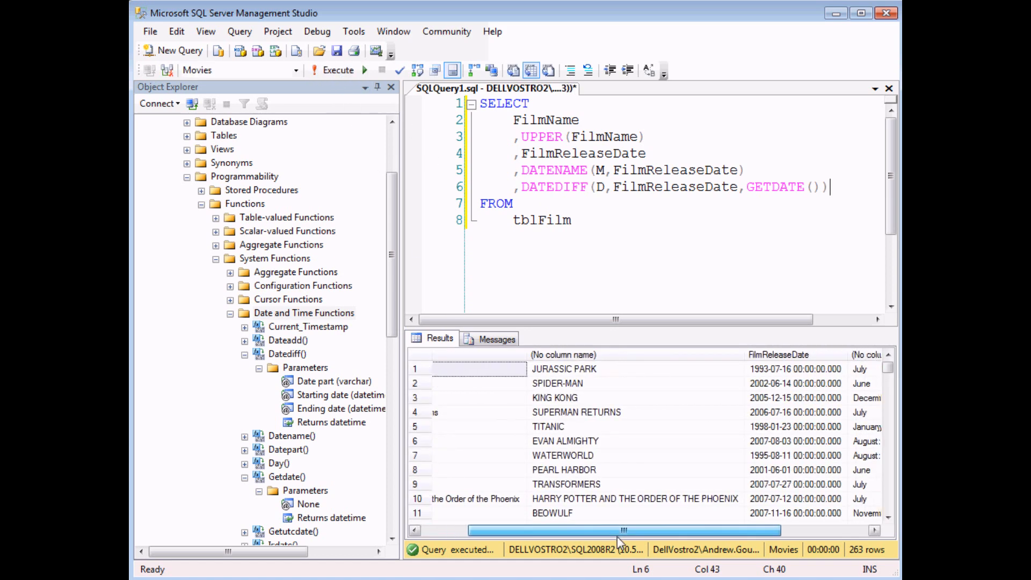
- Widen the results to view the days-since-release column, e.g. 6877 for Jurassic Park
drag(622, 530, 711, 530)
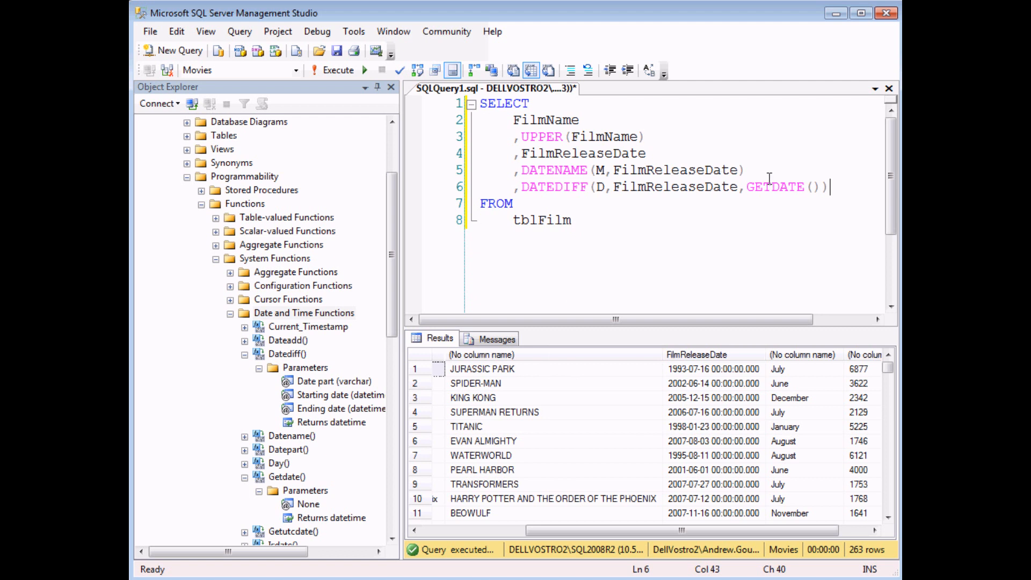
mouse_move(745, 200)
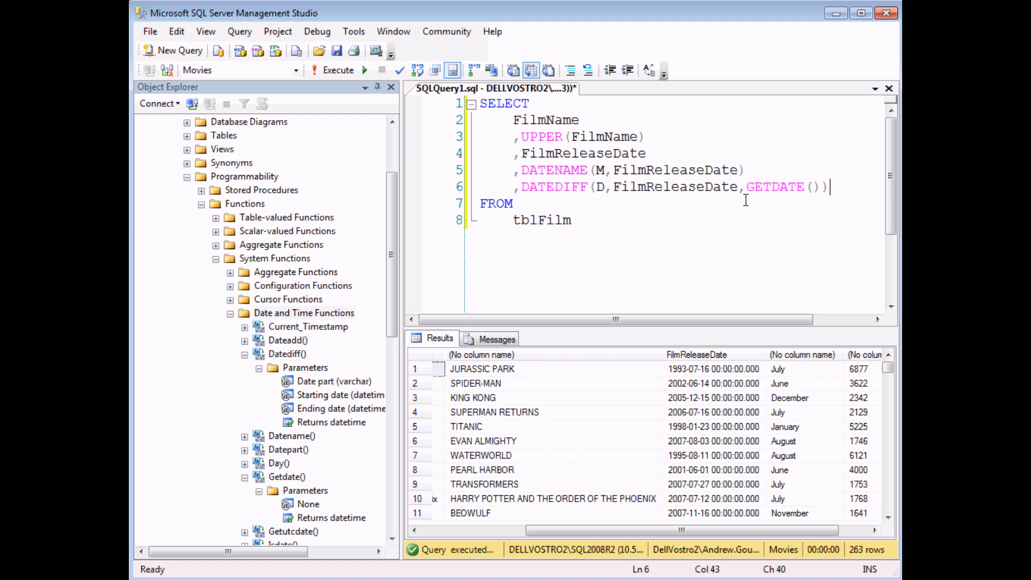
mouse_move(744, 208)
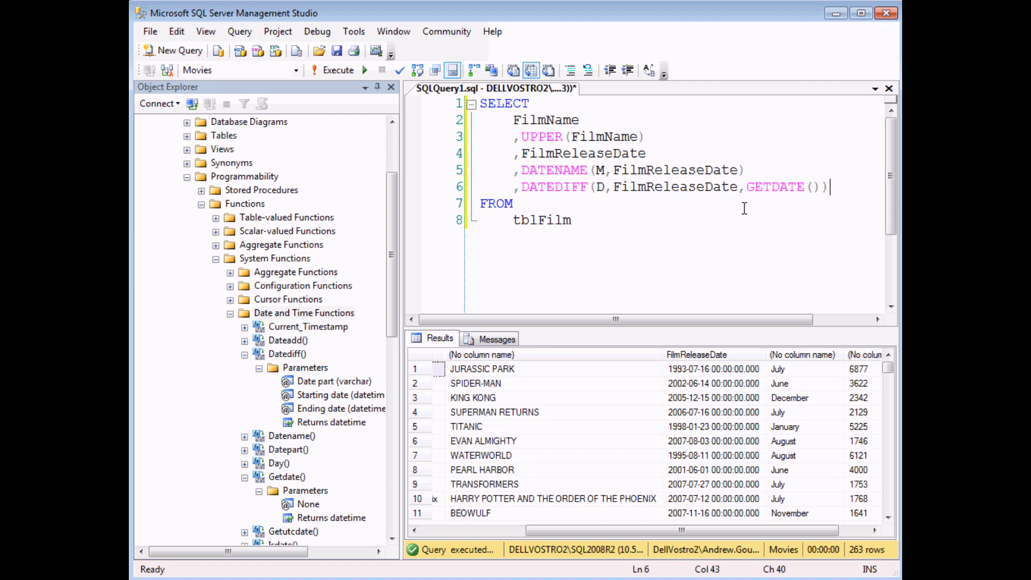